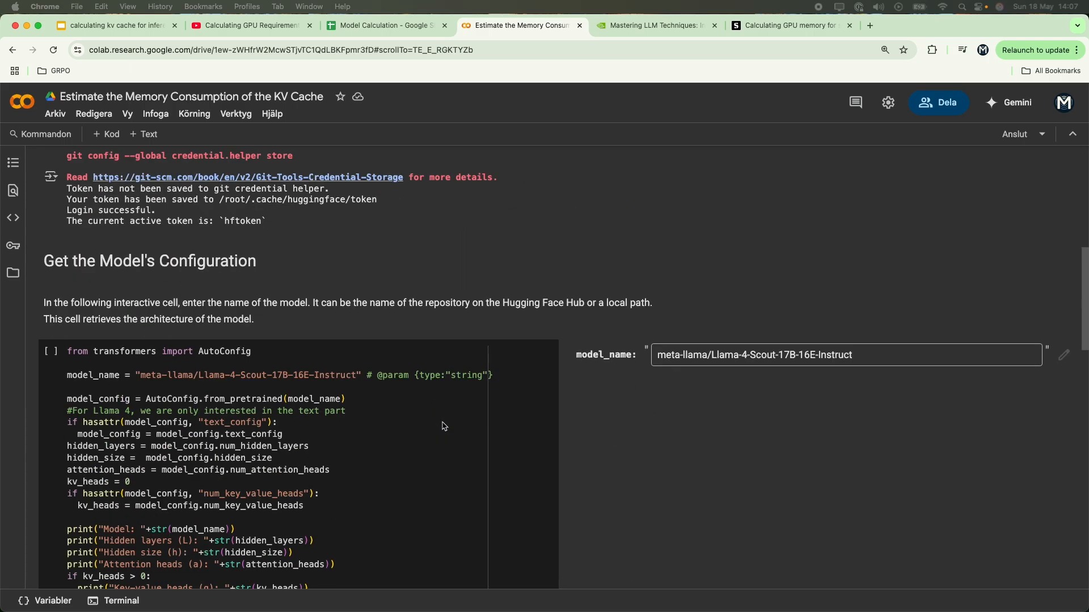
Step: Scroll to the Estimate section showing the 0.6144 GB KV cache result with GQA
{"action": "scroll", "scroll_direction": "down", "scroll_amount": 3}
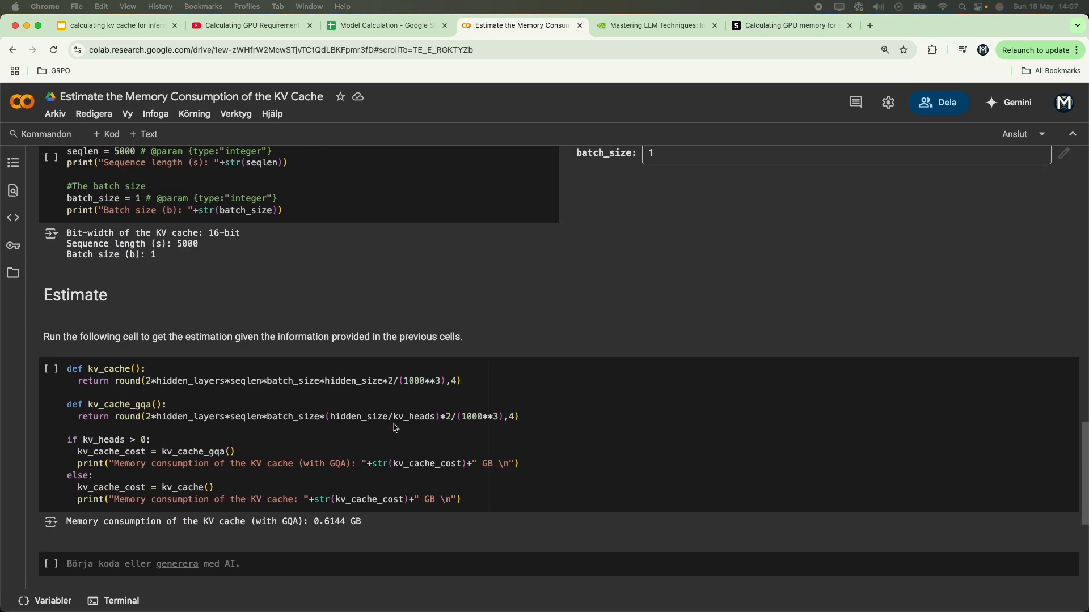
{"action": "mouse_move", "coordinate": [406, 465]}
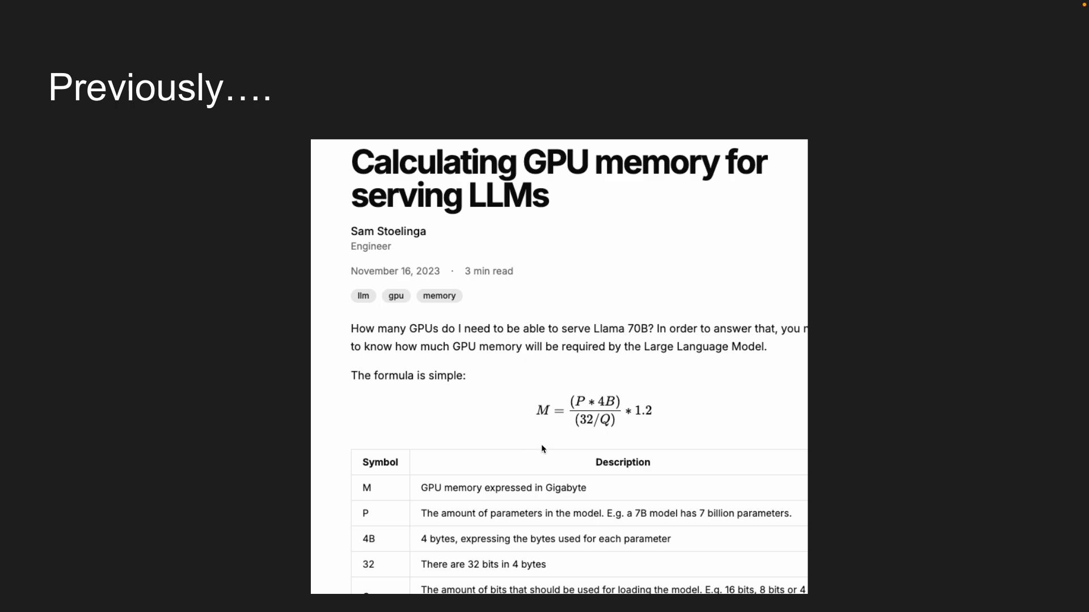
{"action": "mouse_move", "coordinate": [561, 512]}
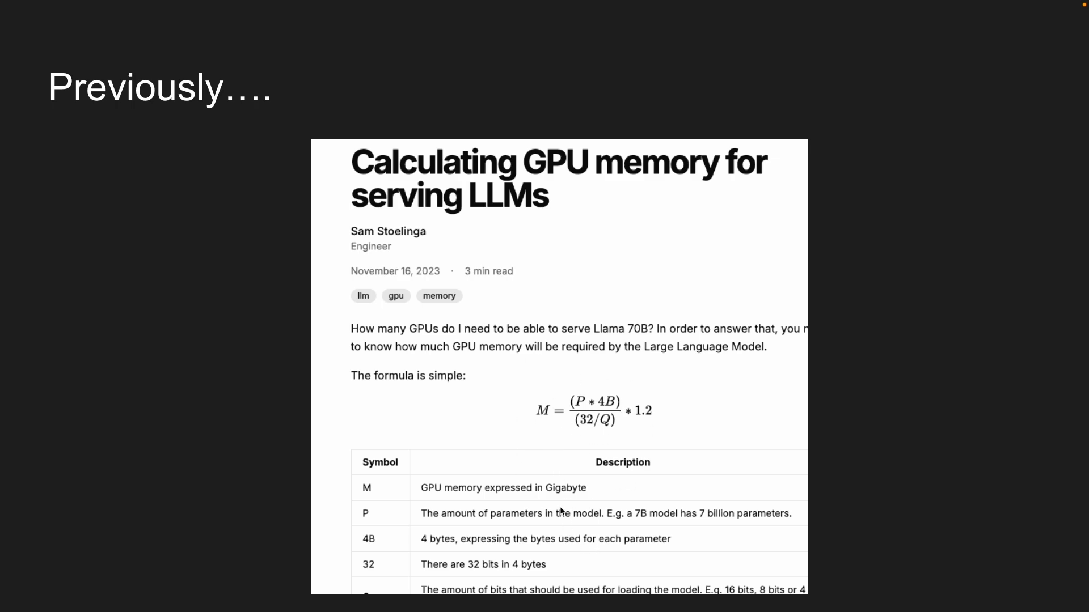
{"action": "mouse_move", "coordinate": [530, 465]}
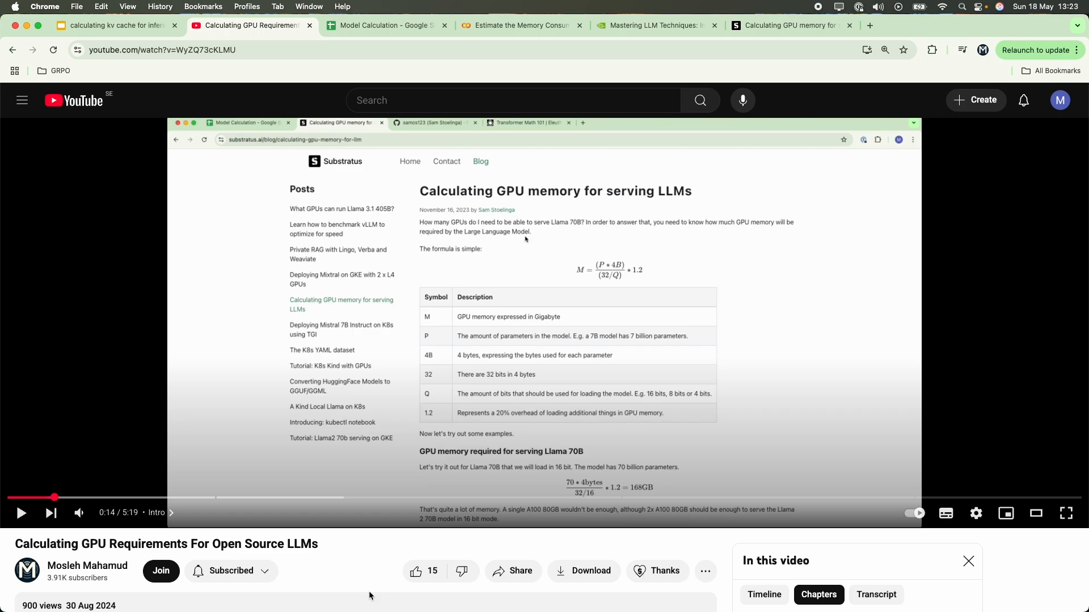
Step: Scroll past the description and chapters to the video's comments section
{"action": "scroll", "scroll_direction": "down", "scroll_amount": 3}
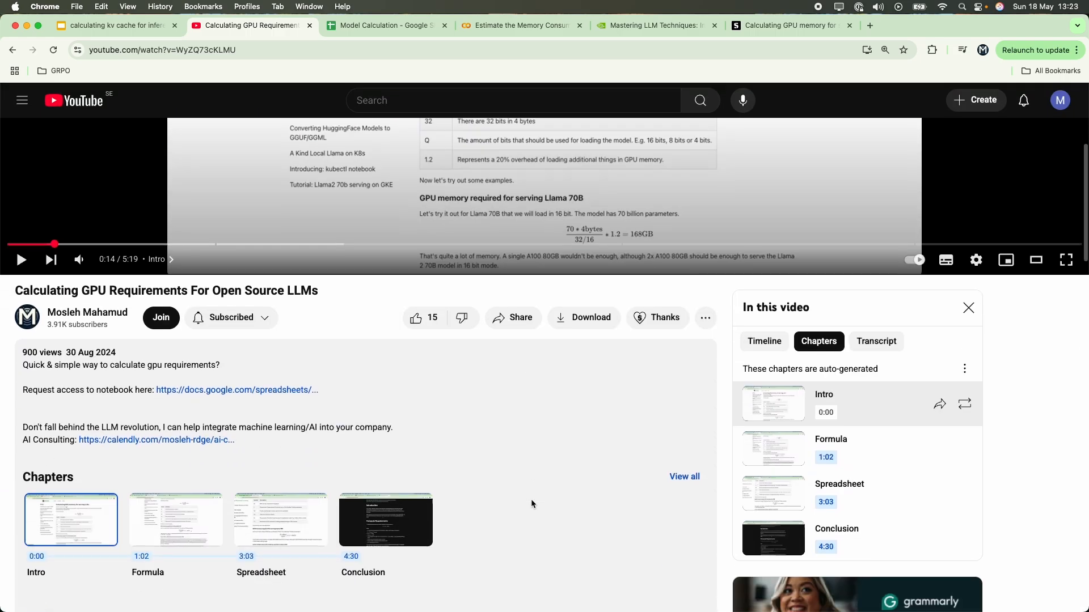
{"action": "scroll", "scroll_direction": "down", "scroll_amount": 3}
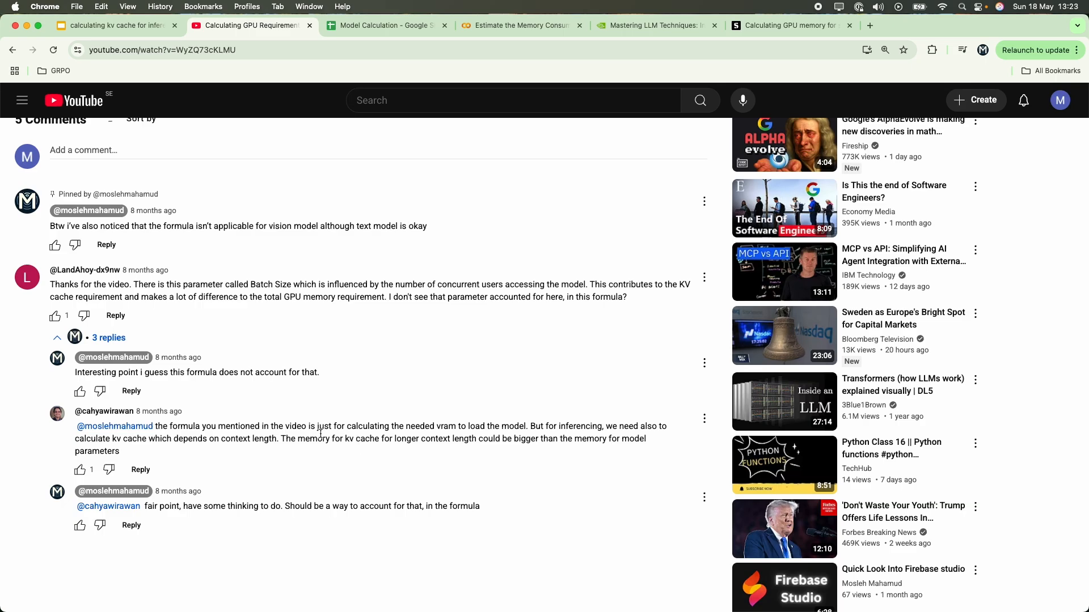
{"action": "mouse_move", "coordinate": [356, 493]}
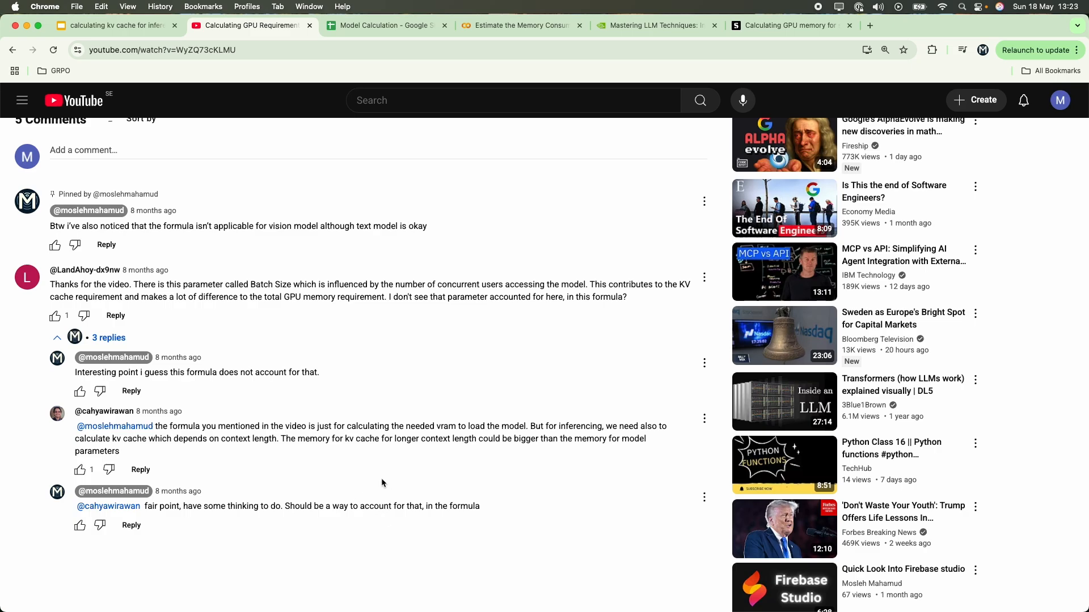
Step: View the NVIDIA article's Key-value caching section, then return to the DEMO notebook
{"action": "left_click", "coordinate": [653, 25]}
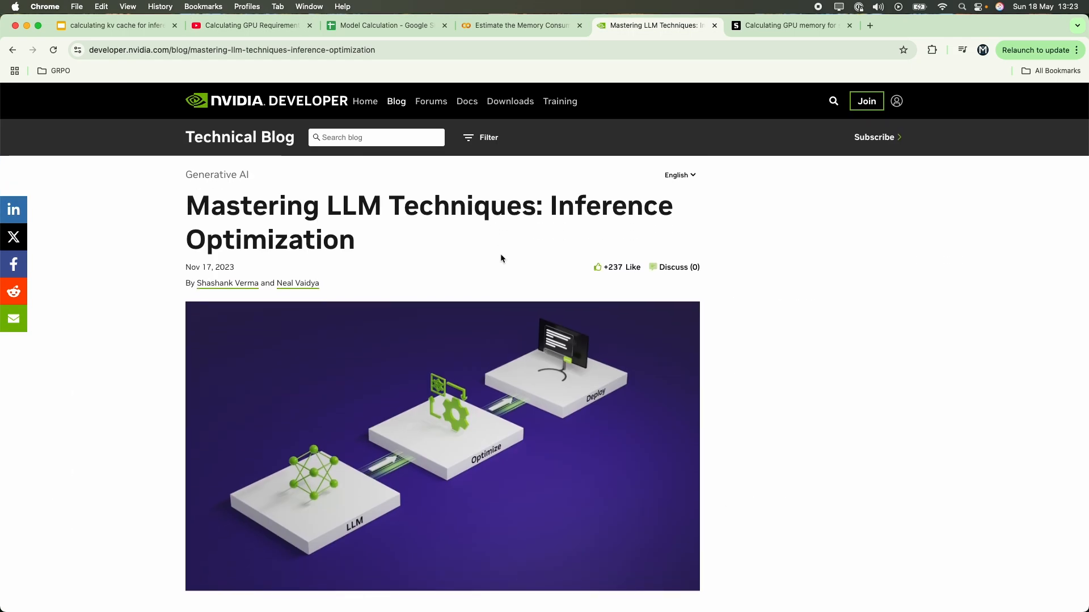
{"action": "scroll", "scroll_direction": "down", "scroll_amount": 3}
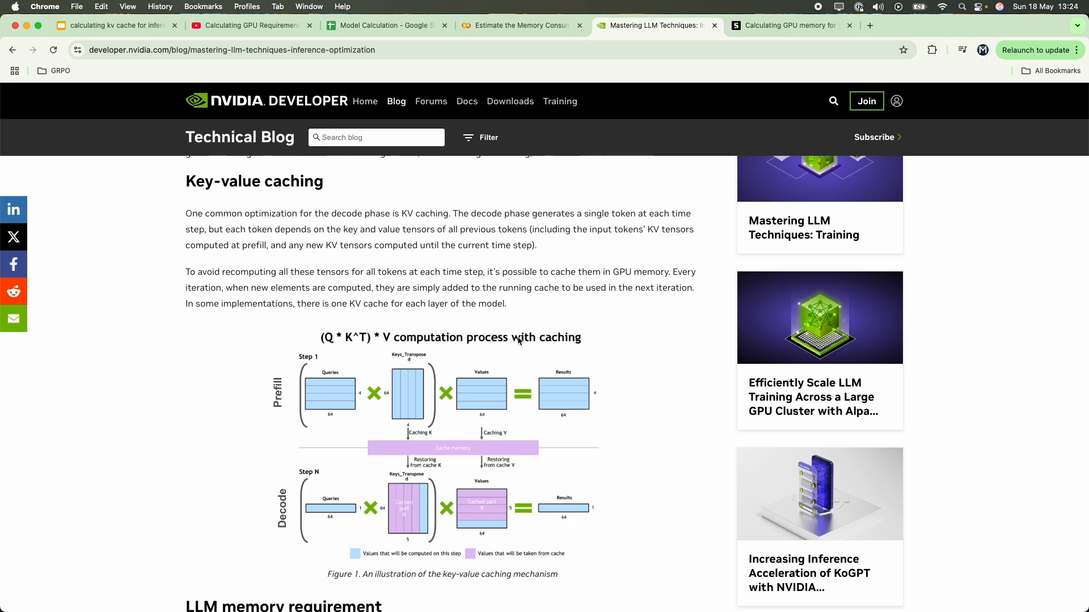
{"action": "mouse_move", "coordinate": [550, 354]}
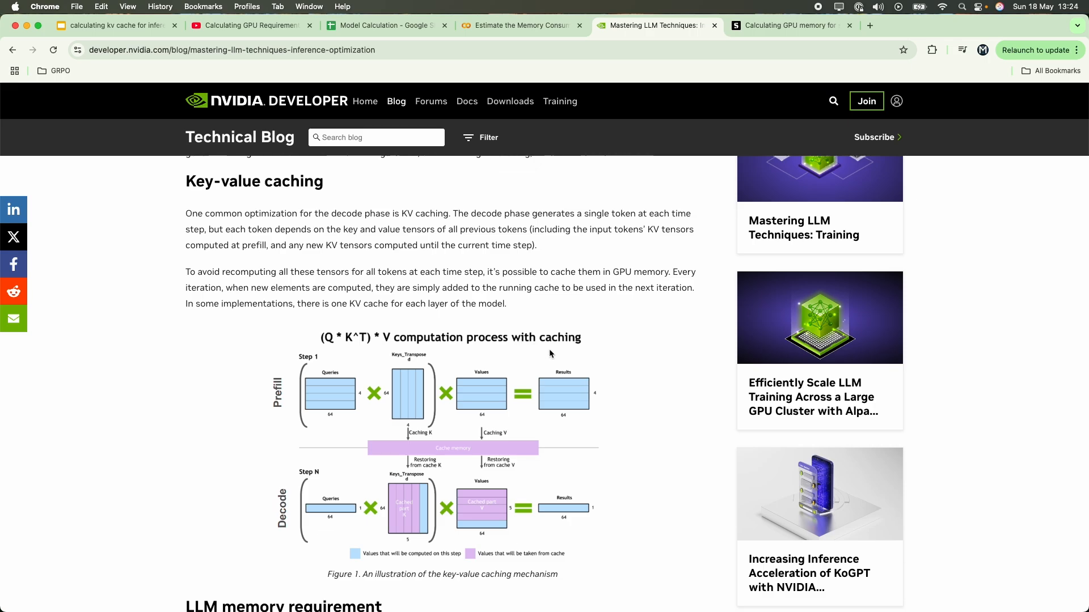
{"action": "left_click", "coordinate": [516, 26]}
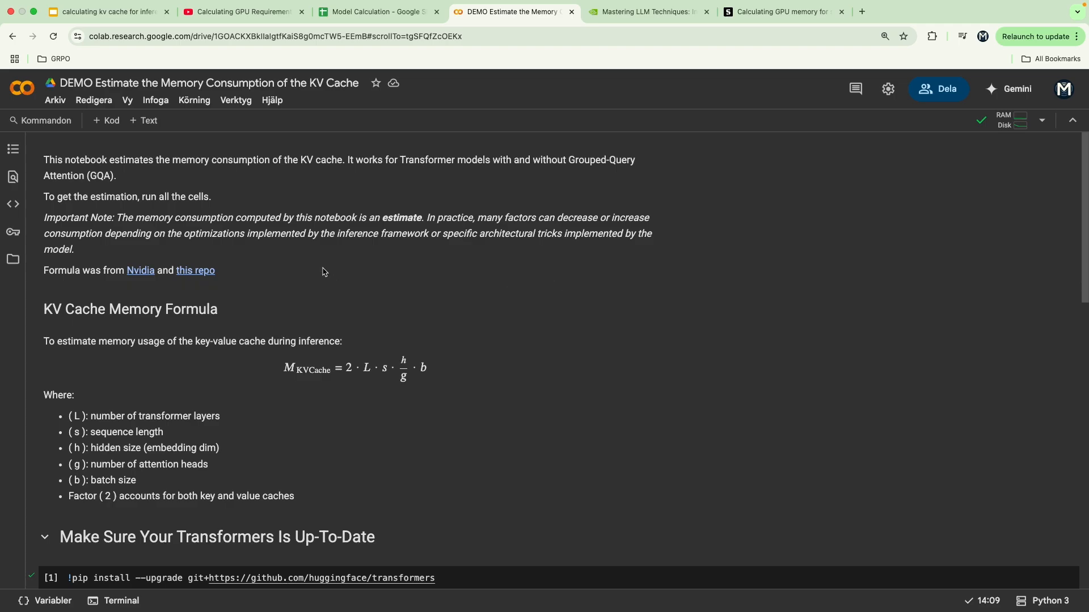
{"action": "mouse_move", "coordinate": [406, 440]}
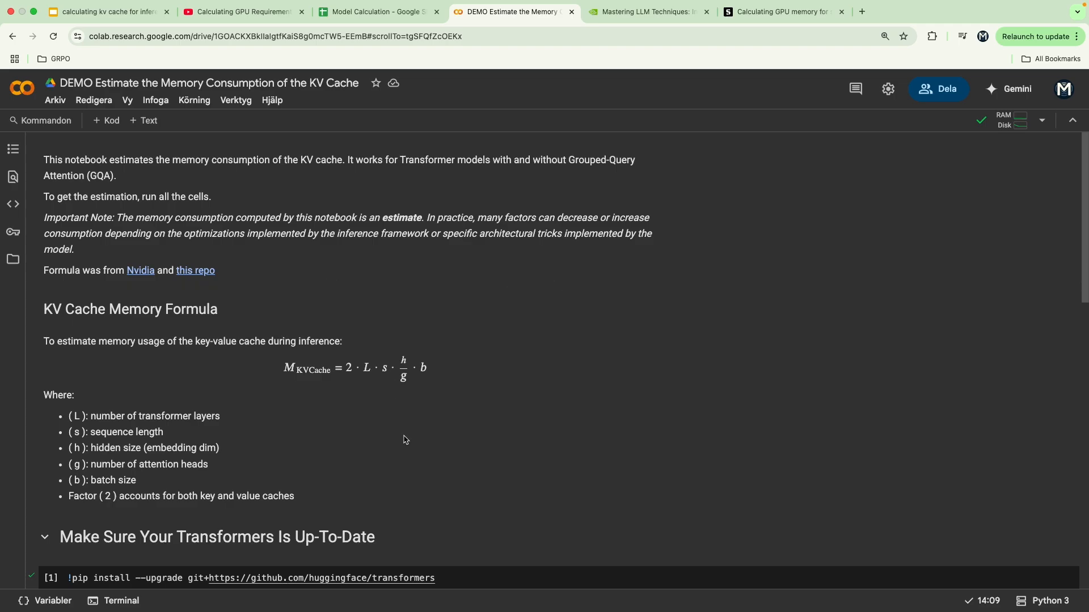
{"action": "mouse_move", "coordinate": [359, 429]}
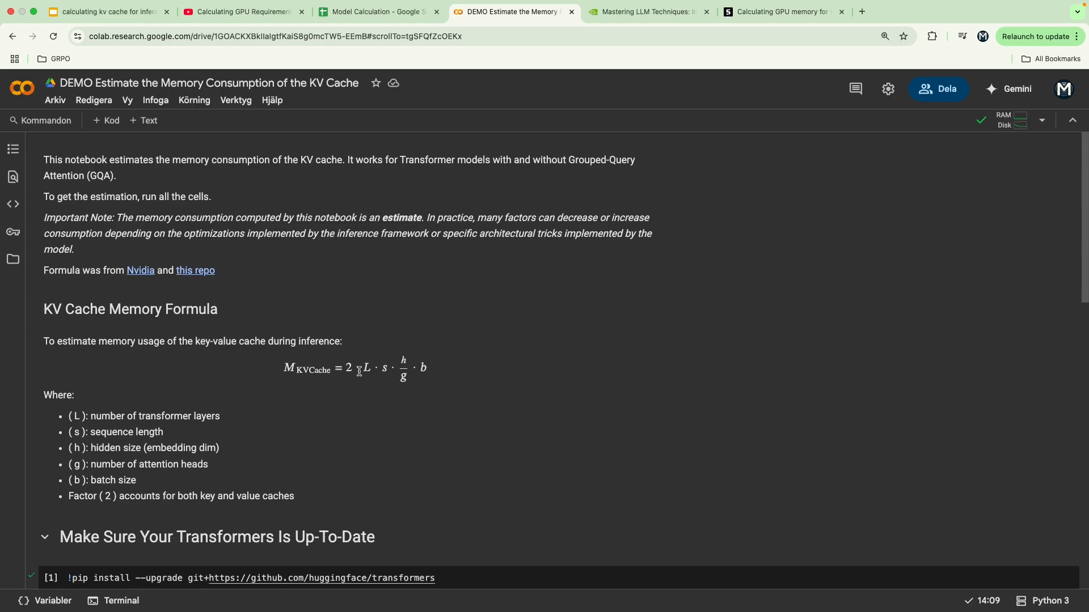
{"action": "mouse_move", "coordinate": [195, 270]}
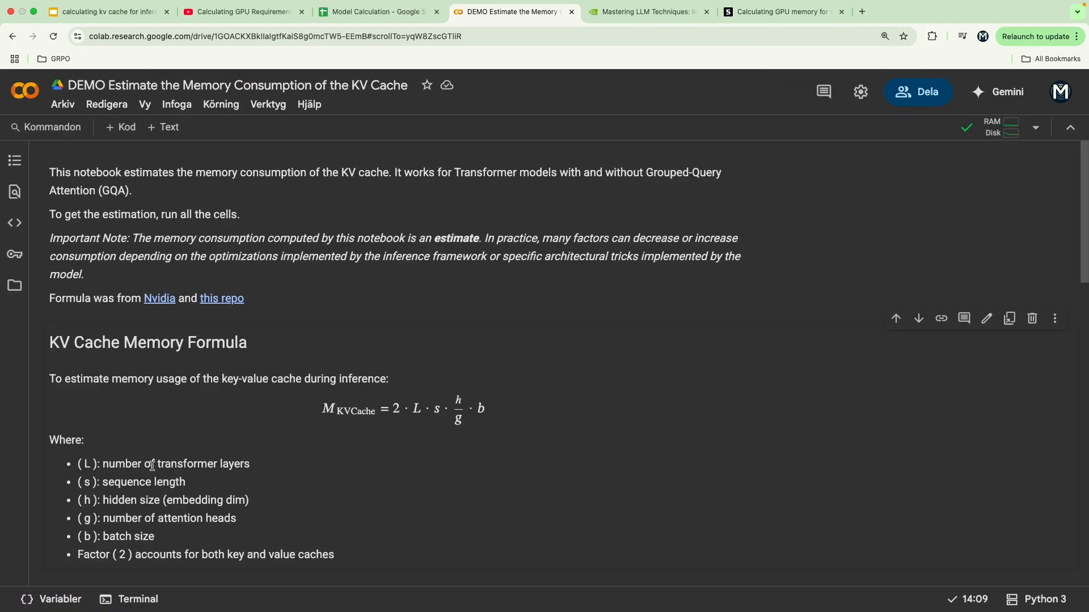
{"action": "mouse_move", "coordinate": [230, 458]}
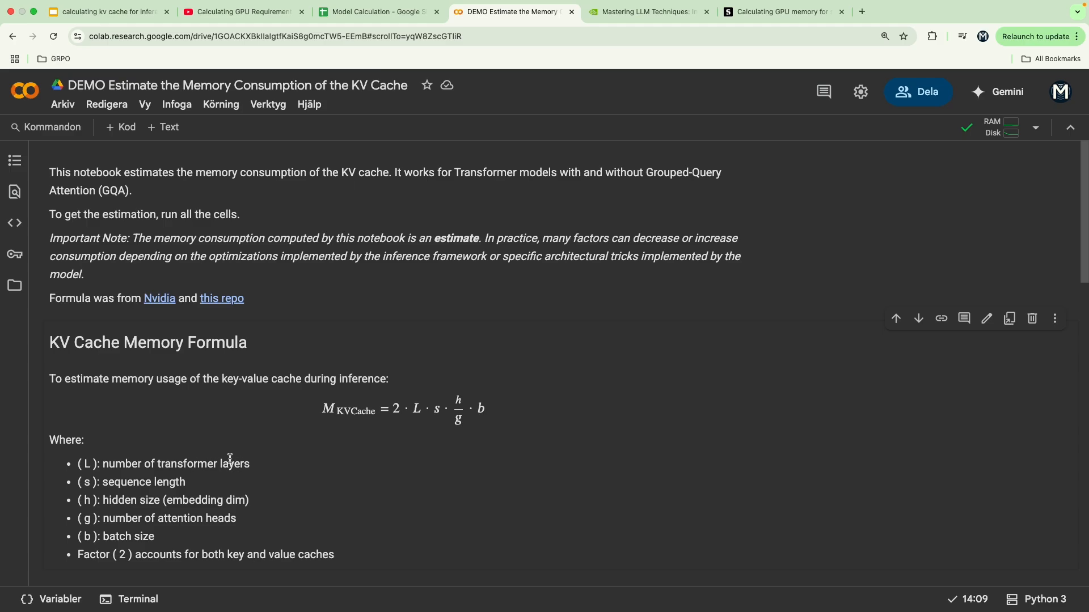
{"action": "mouse_move", "coordinate": [160, 496]}
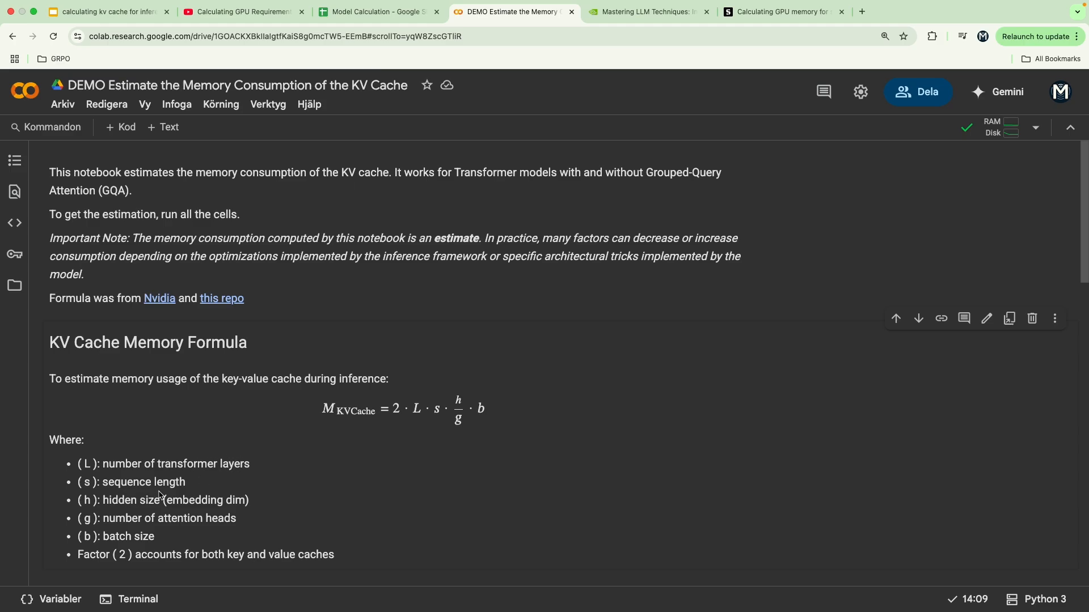
{"action": "mouse_move", "coordinate": [439, 411]}
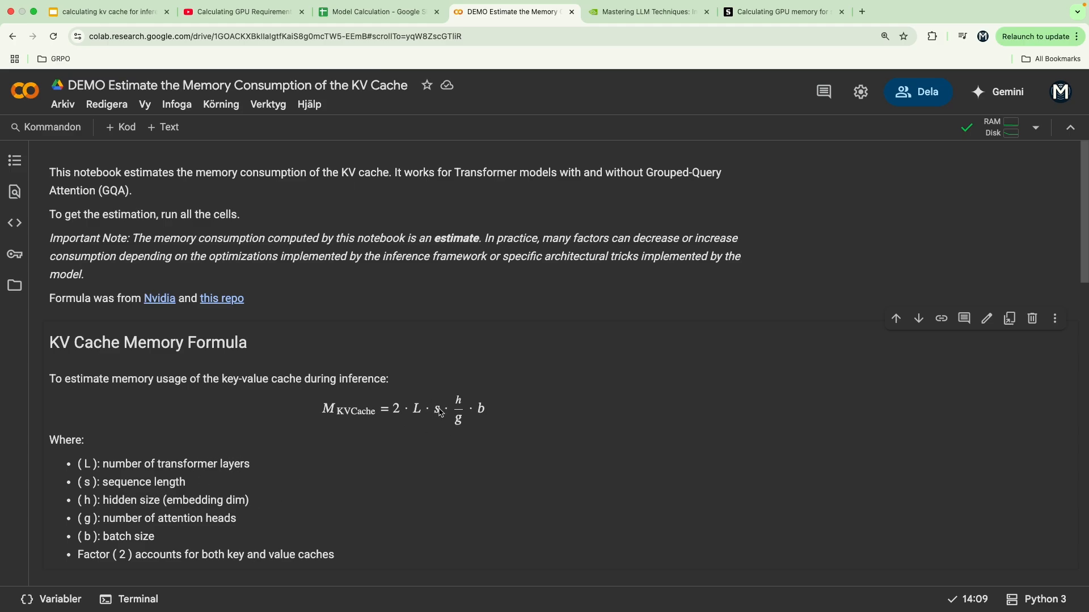
{"action": "mouse_move", "coordinate": [404, 464]}
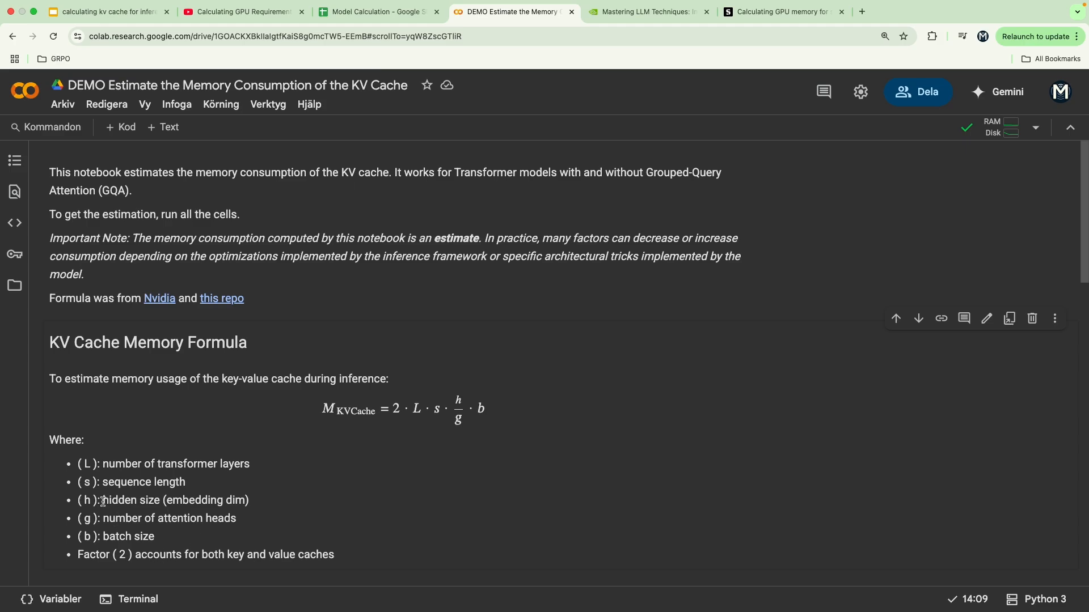
{"action": "mouse_move", "coordinate": [267, 559]}
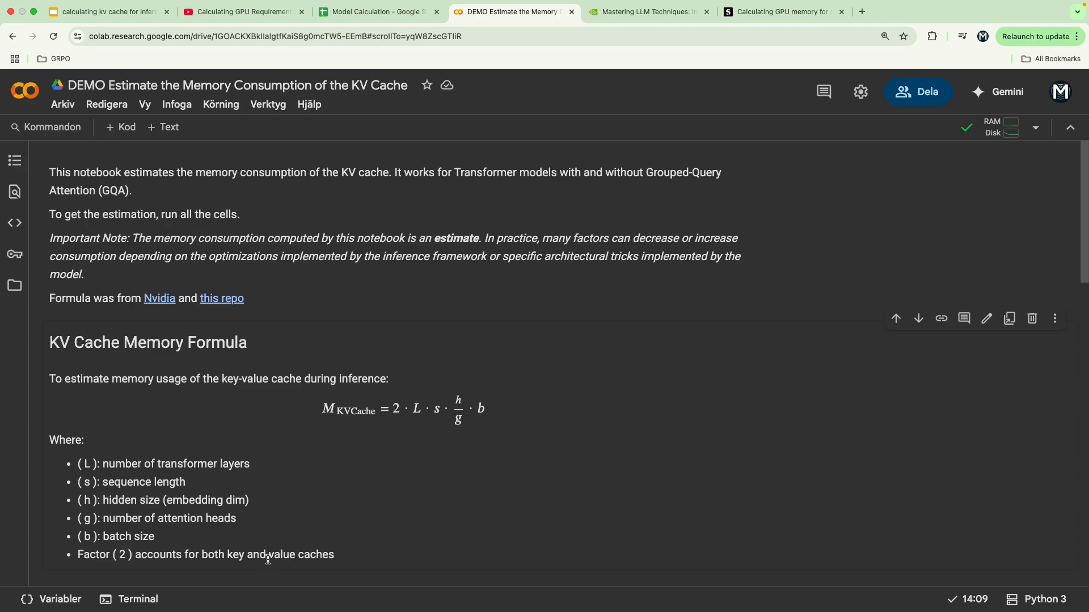
{"action": "mouse_move", "coordinate": [215, 532]}
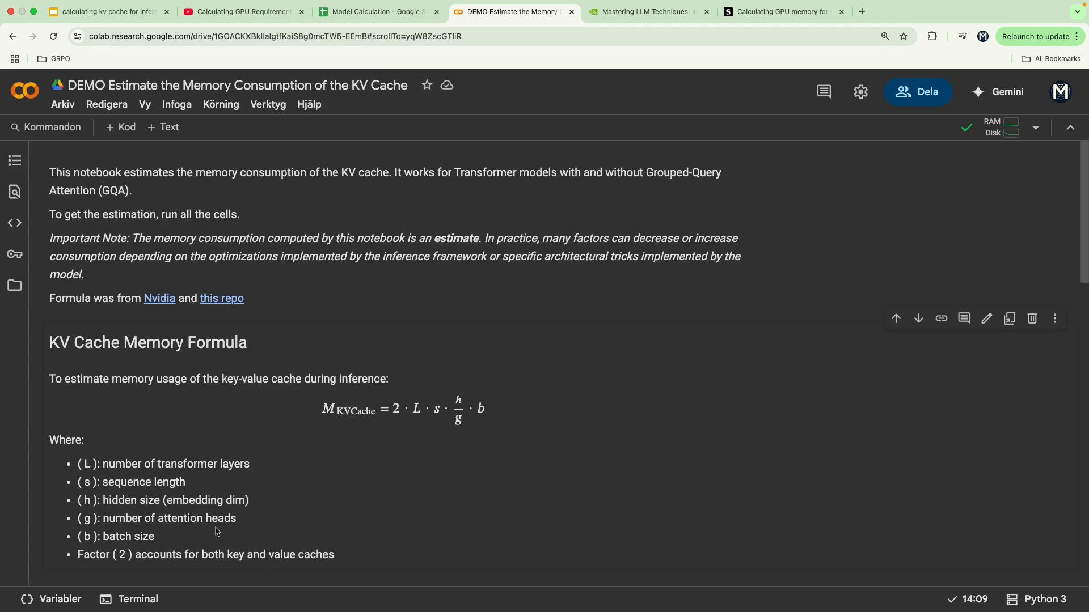
{"action": "mouse_move", "coordinate": [376, 555]}
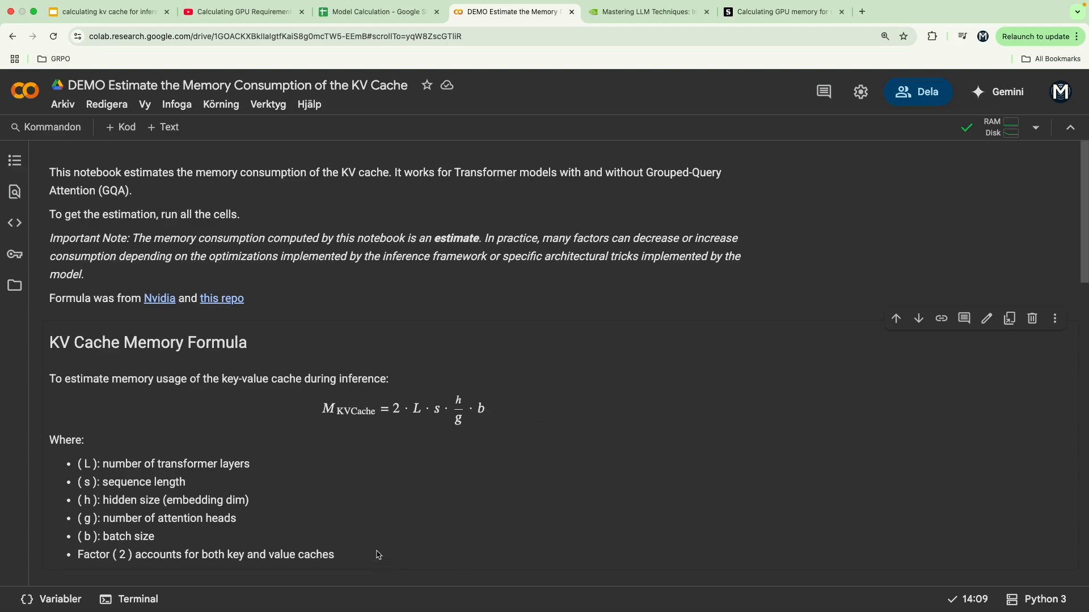
{"action": "mouse_move", "coordinate": [420, 513]}
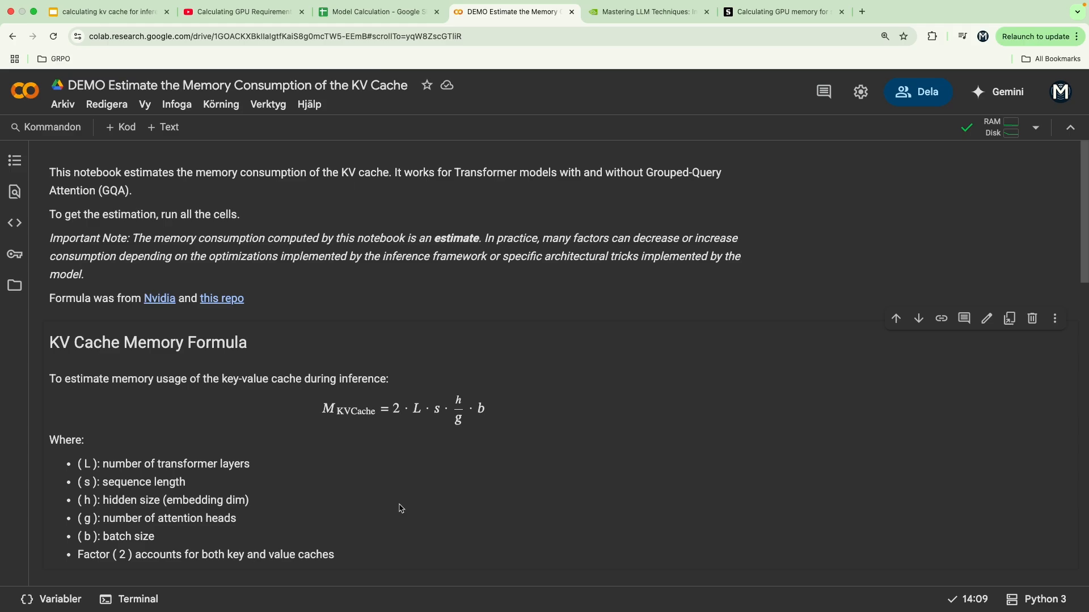
Step: Fill the config cell with the AutoConfig import and model_name 'meta-llama/Llama-4-Scout-17B-16E-Instruct'
{"action": "scroll", "scroll_direction": "down", "scroll_amount": 3}
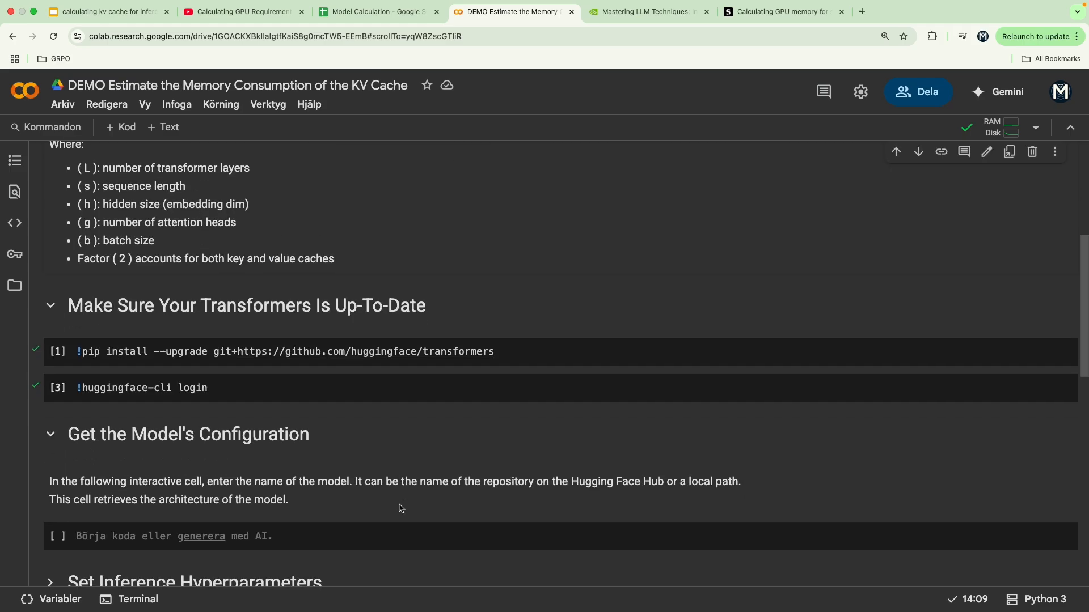
{"action": "left_click", "coordinate": [49, 434]}
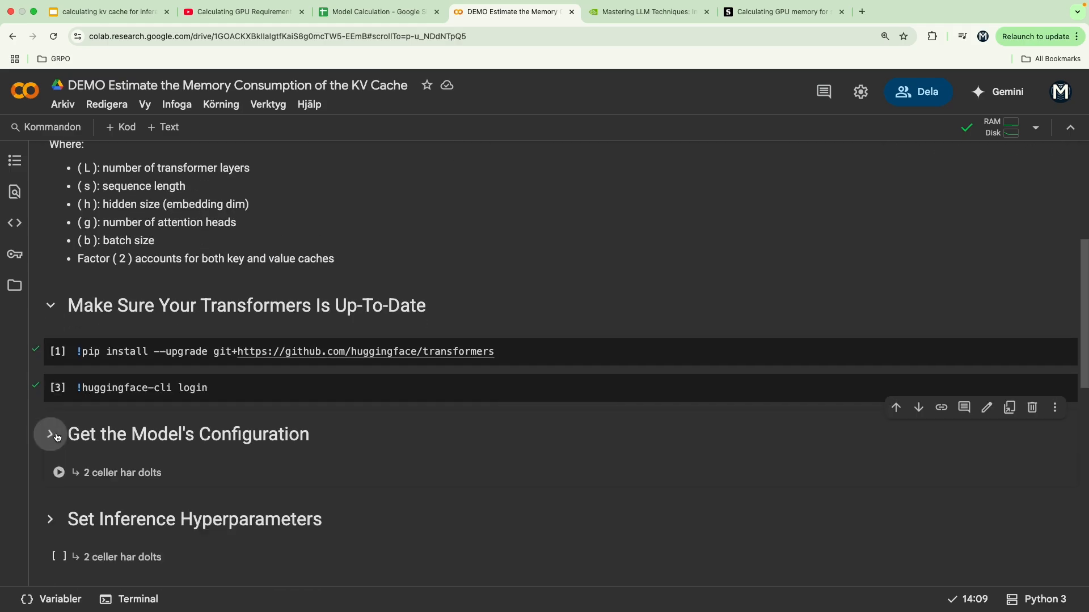
{"action": "left_click", "coordinate": [50, 435]}
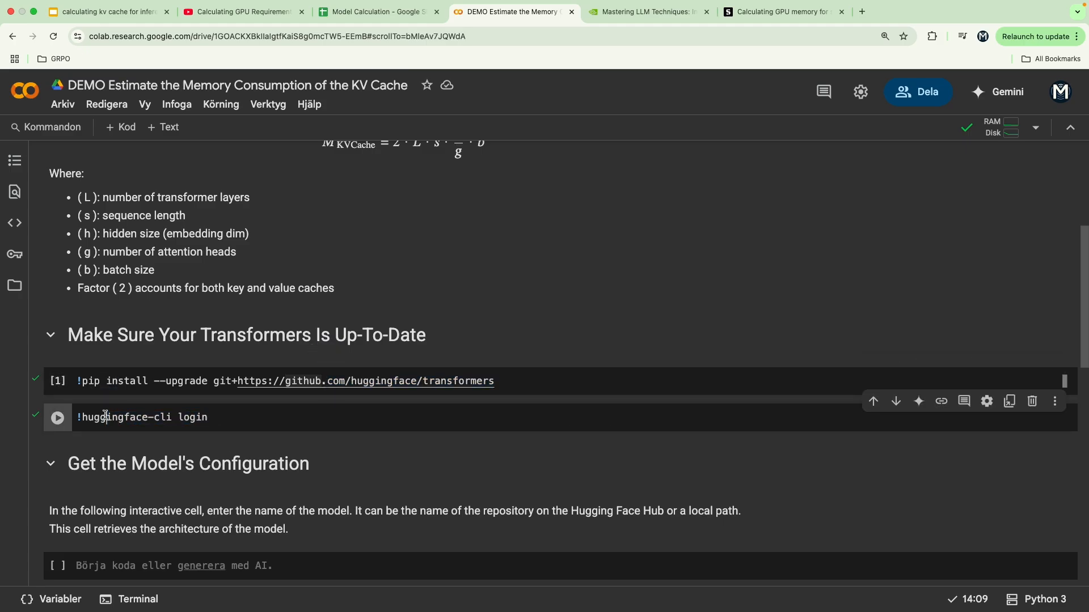
{"action": "double_click", "coordinate": [114, 417]}
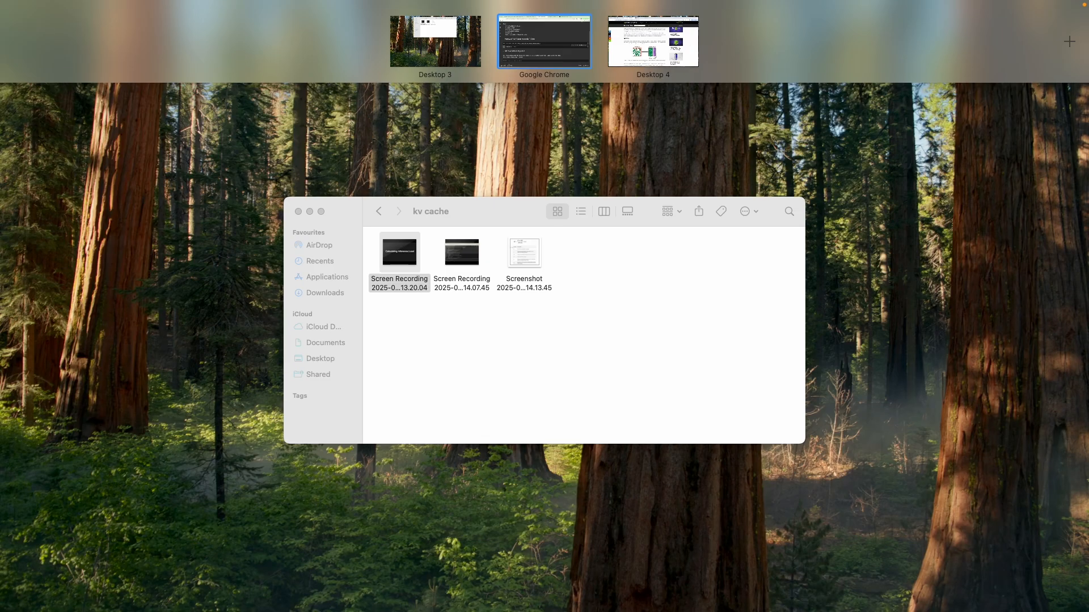
{"action": "left_click", "coordinate": [543, 41]}
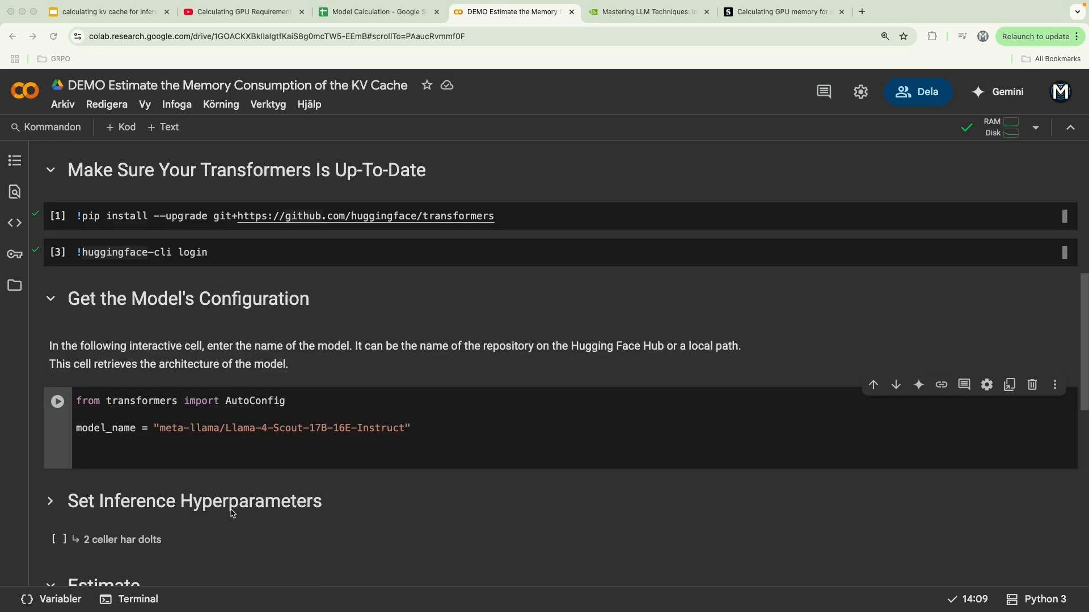
Step: Add AutoConfig.from_pretrained(model_name), run it, and add the hasattr extraction code
{"action": "left_click", "coordinate": [58, 400]}
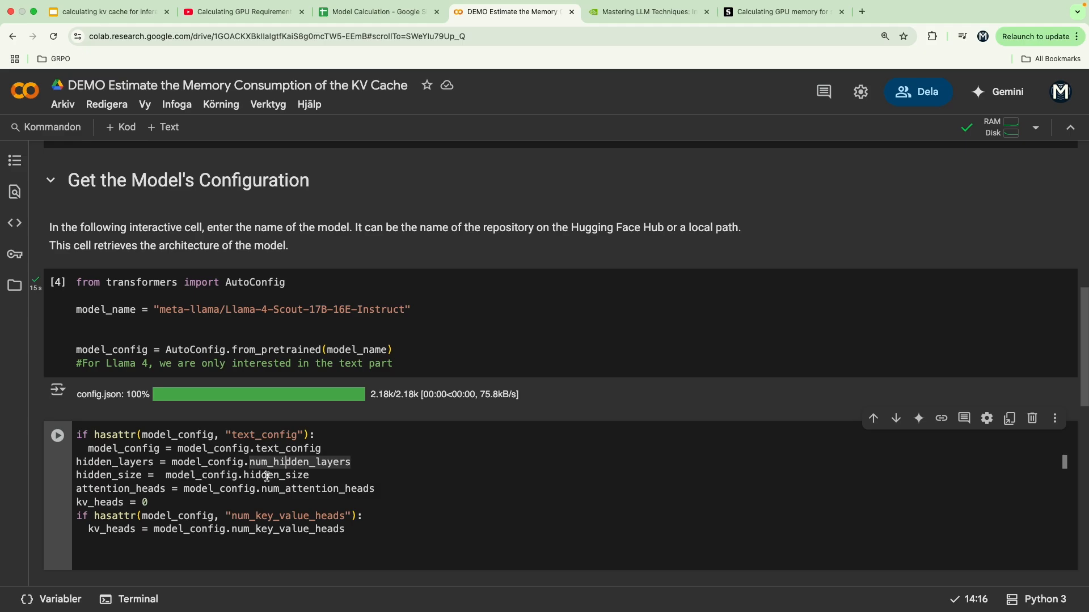
{"action": "double_click", "coordinate": [317, 488]}
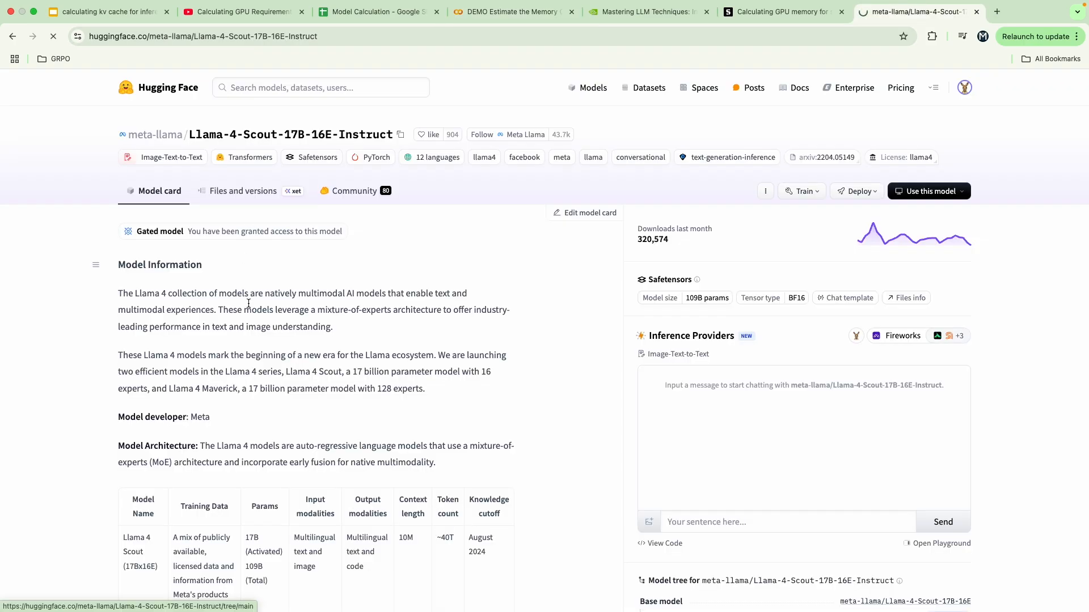
{"action": "left_click", "coordinate": [242, 190]}
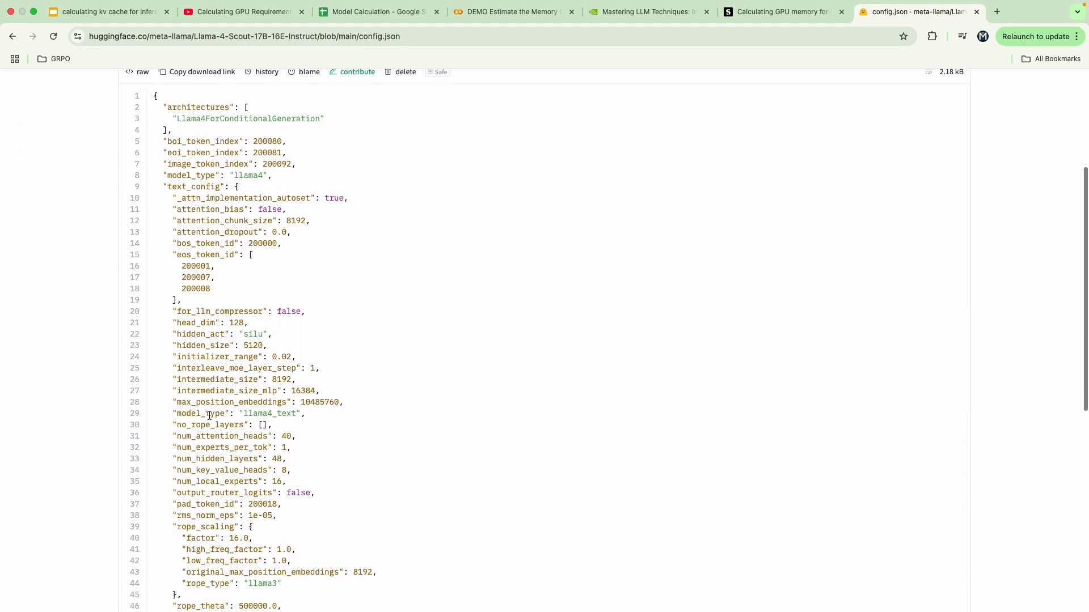
{"action": "scroll", "scroll_direction": "down", "scroll_amount": 3}
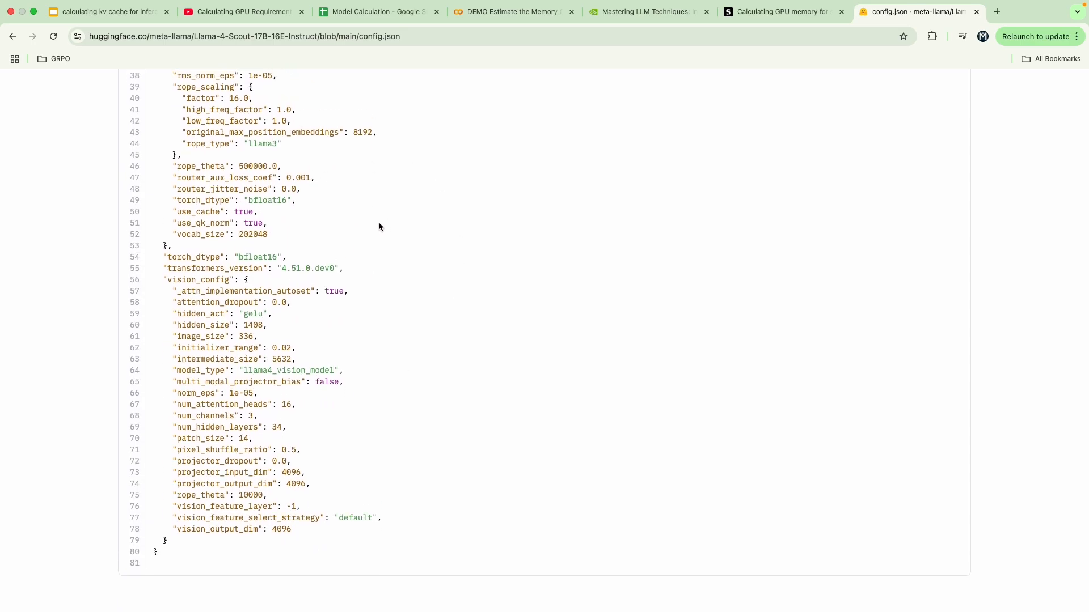
Step: Run the extraction cell, reporting 48 layers, hidden size 5120, 40 attention heads and 8 key-value heads
{"action": "left_click", "coordinate": [512, 12]}
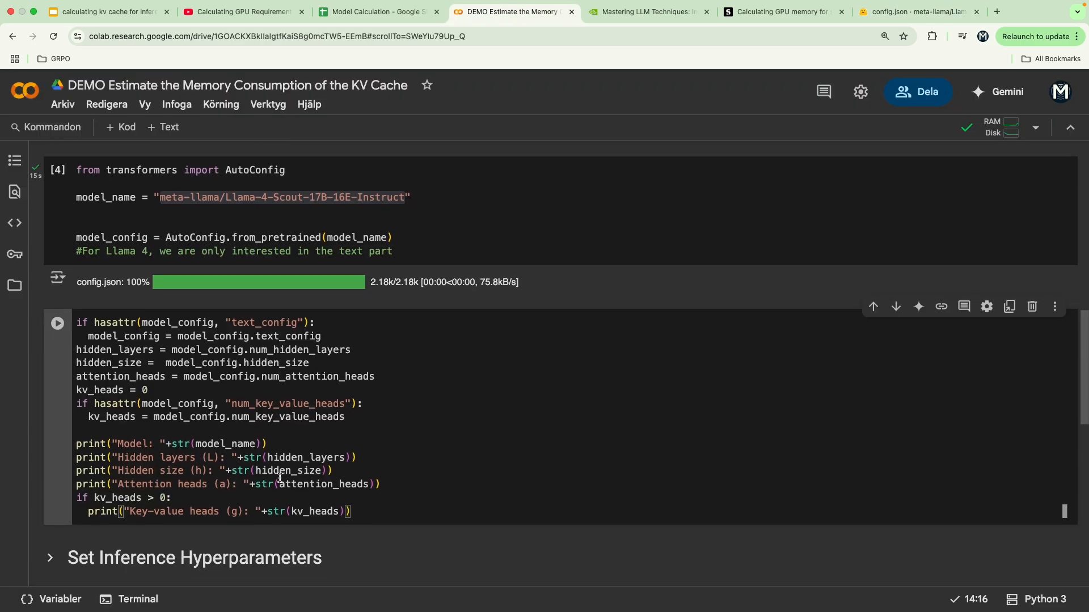
{"action": "left_click", "coordinate": [56, 323]}
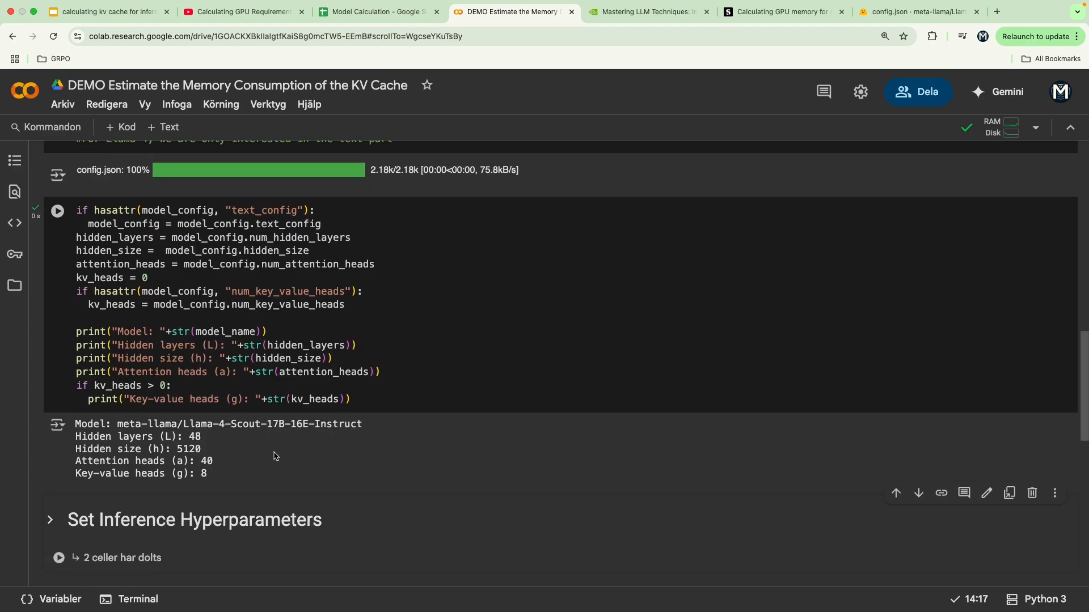
{"action": "scroll", "scroll_direction": "up", "scroll_amount": 3}
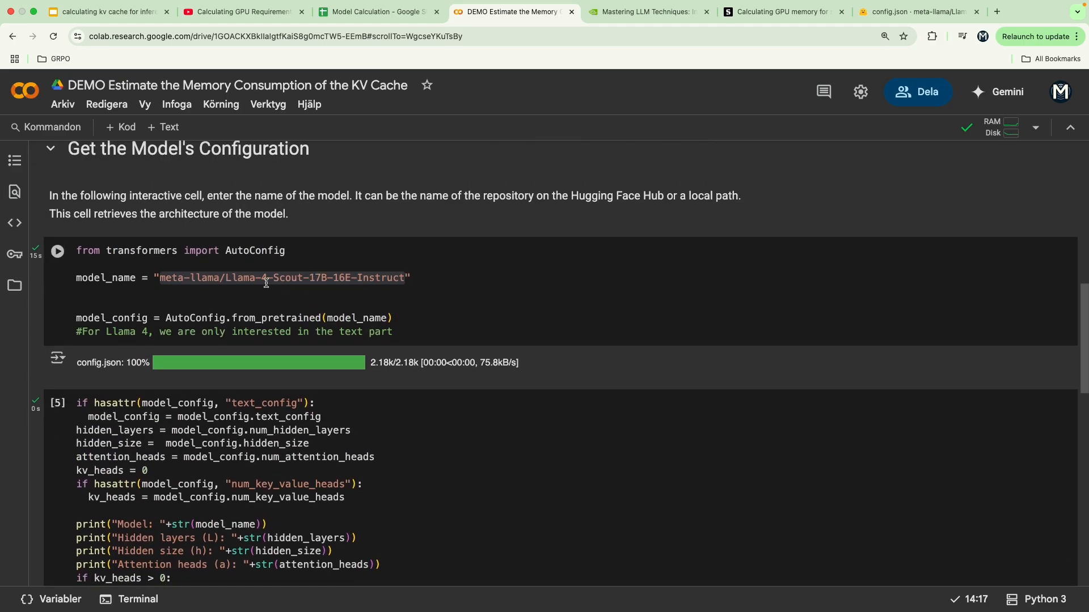
{"action": "double_click", "coordinate": [332, 278]}
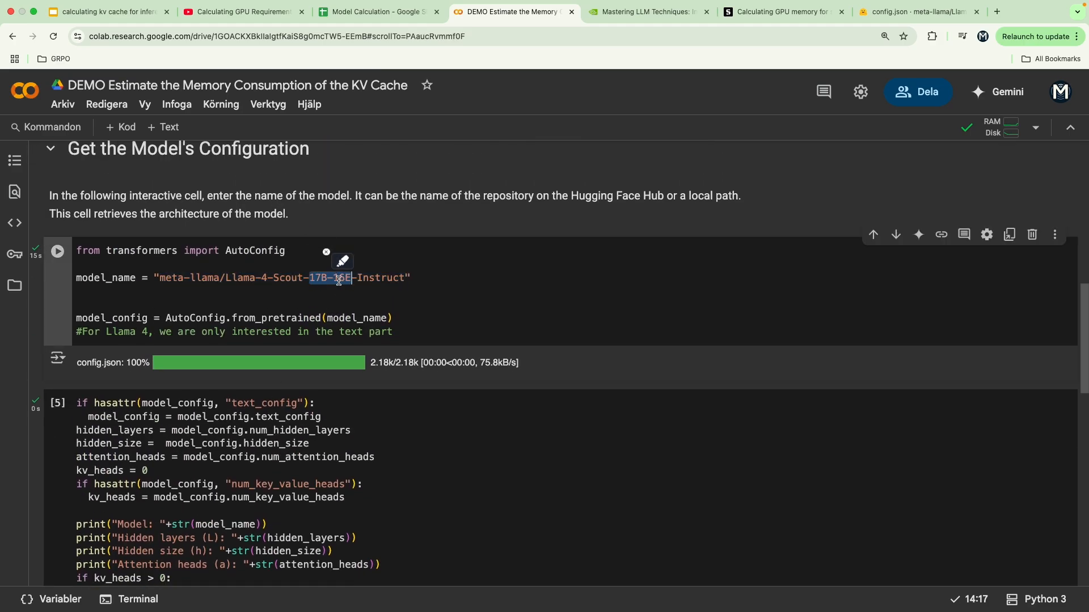
{"action": "scroll", "scroll_direction": "down", "scroll_amount": 3}
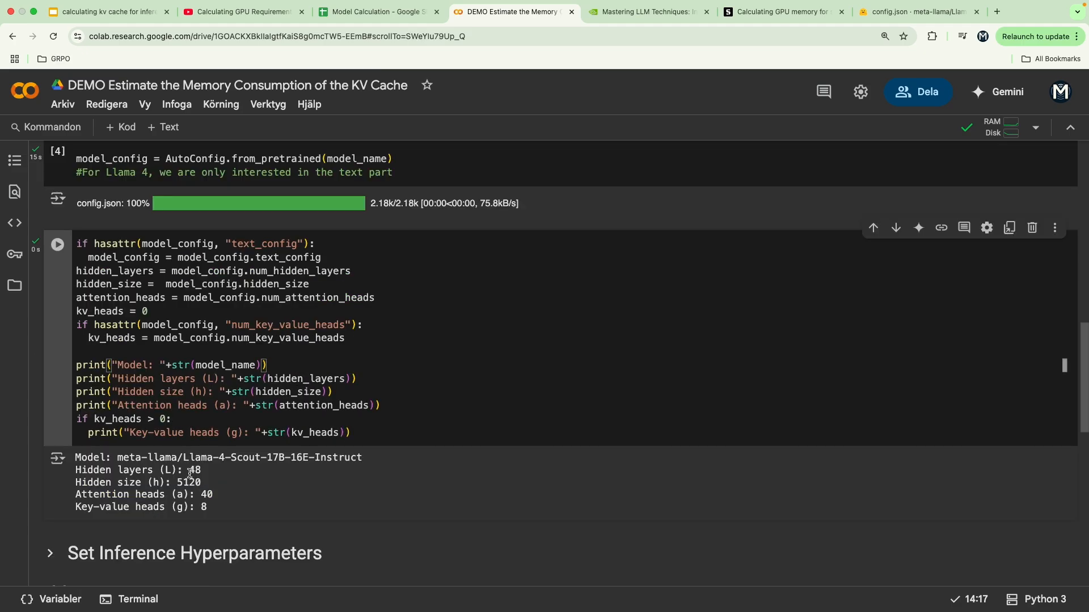
{"action": "double_click", "coordinate": [182, 483]}
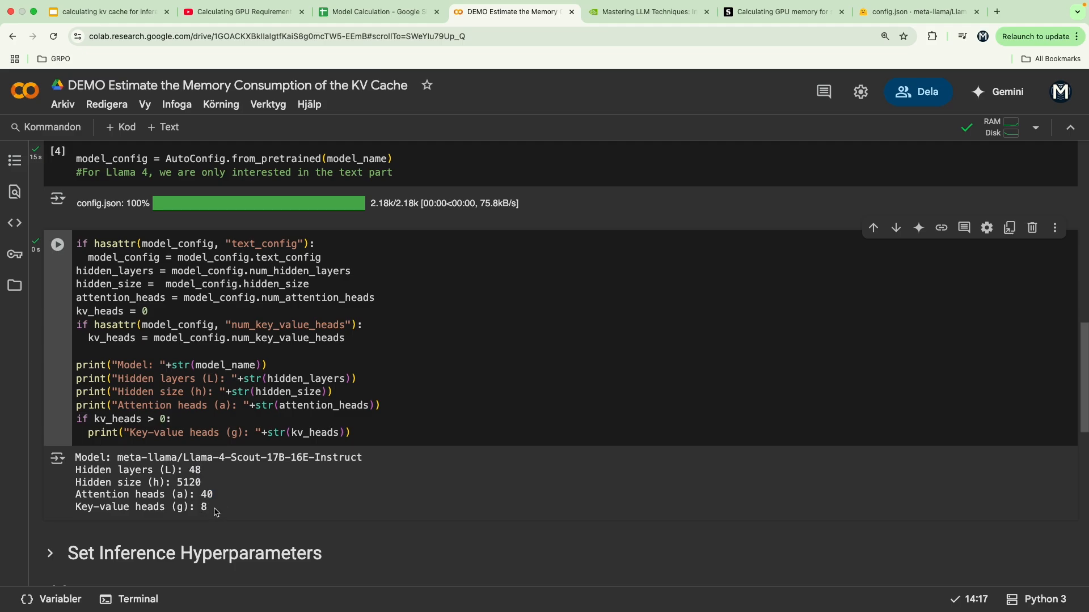
{"action": "scroll", "scroll_direction": "down", "scroll_amount": 3}
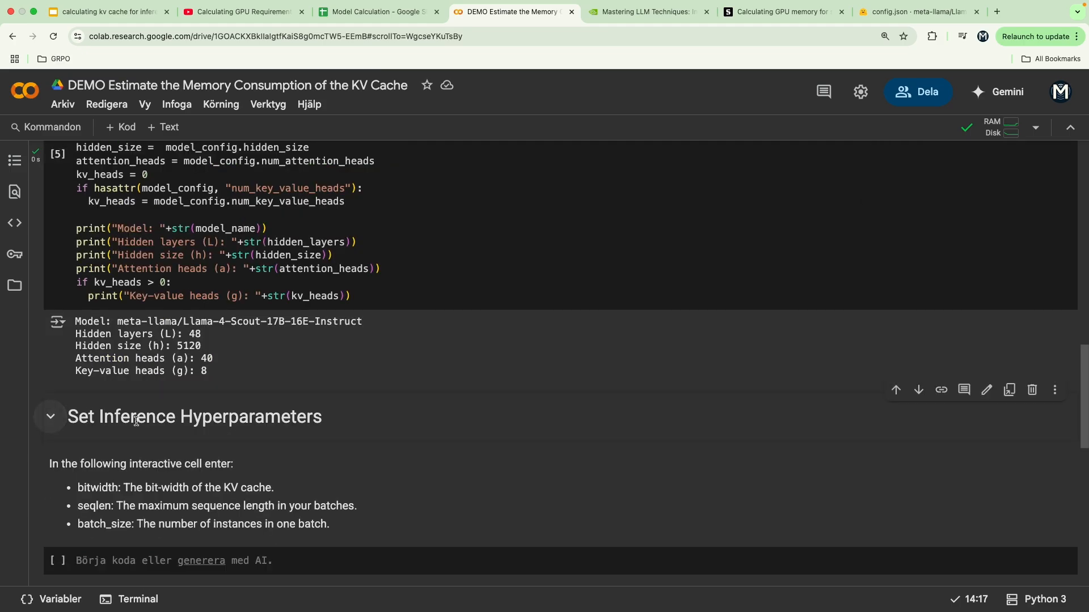
Step: Set bitwidth 16, seqlen 5000 and batch_size 1 in the hyperparameter form and run the cell
{"action": "scroll", "scroll_direction": "down", "scroll_amount": 3}
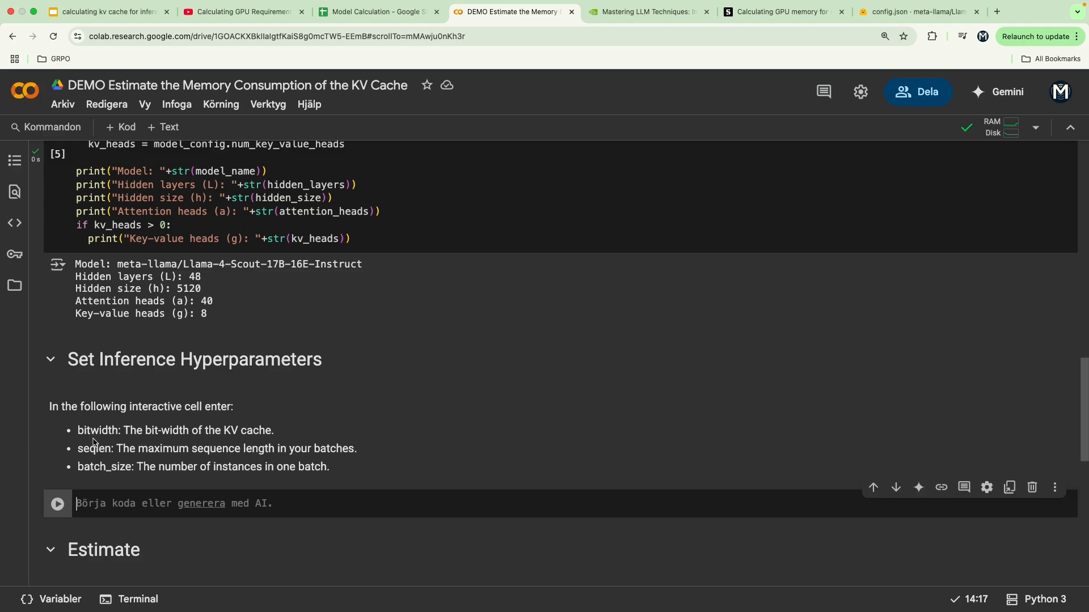
{"action": "mouse_move", "coordinate": [284, 470]}
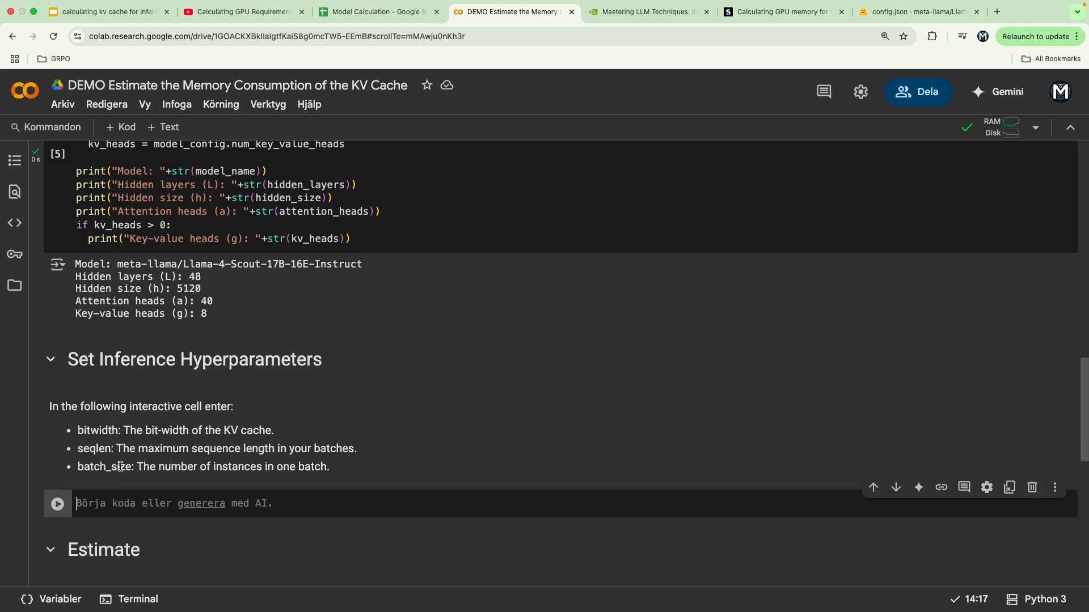
{"action": "mouse_move", "coordinate": [224, 485]}
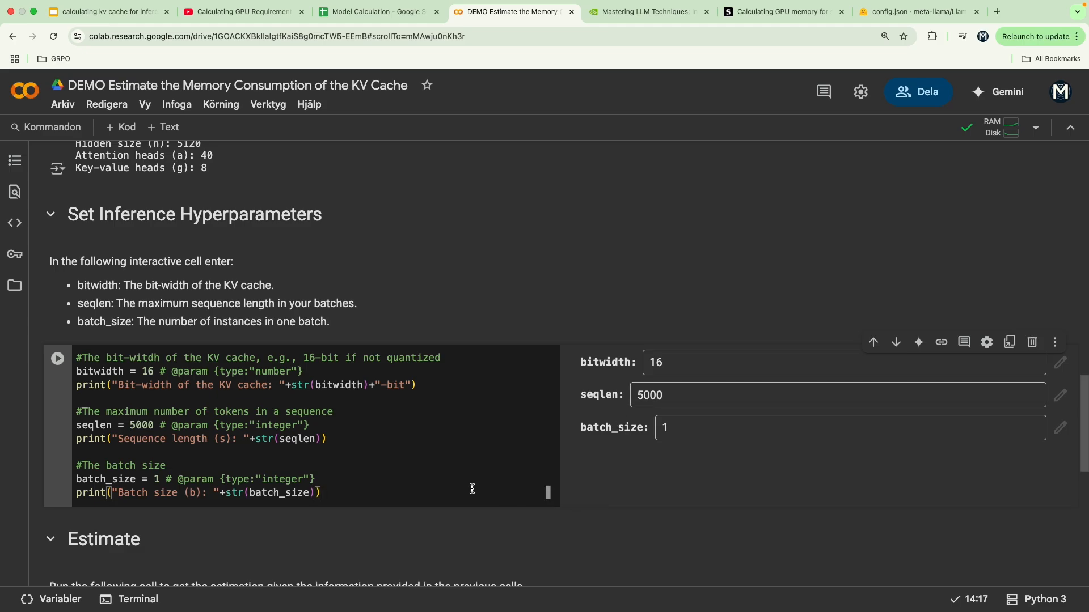
{"action": "left_click", "coordinate": [58, 358]}
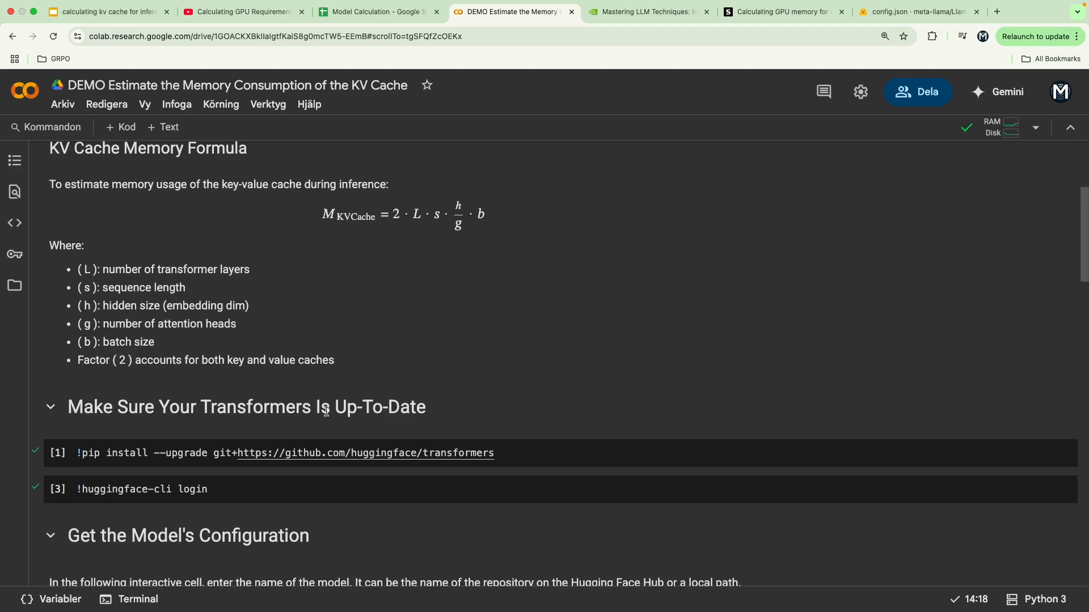
{"action": "scroll", "scroll_direction": "down", "scroll_amount": 3}
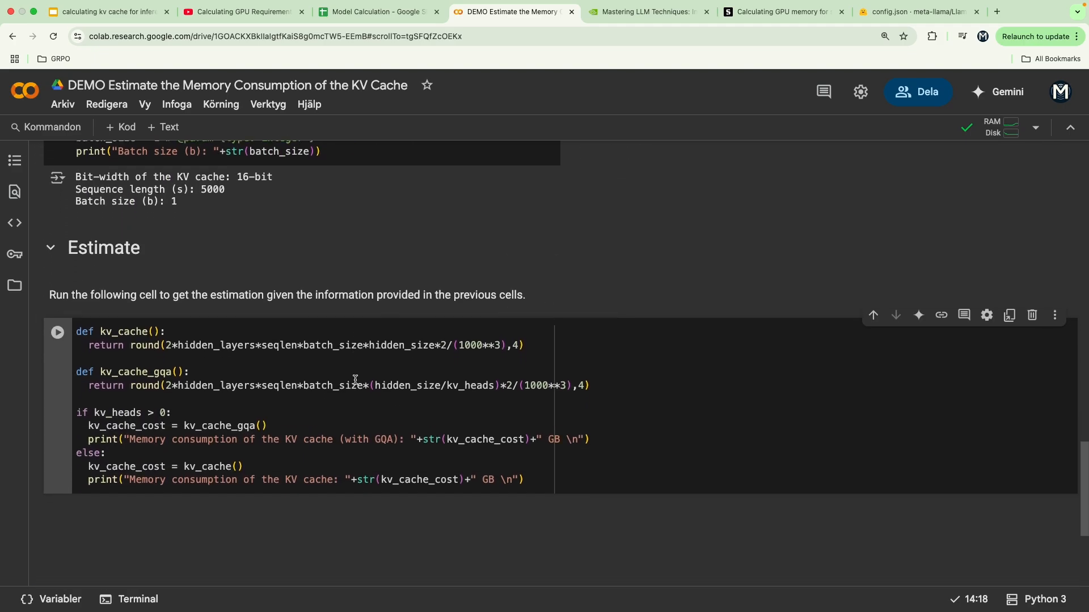
{"action": "double_click", "coordinate": [215, 345]}
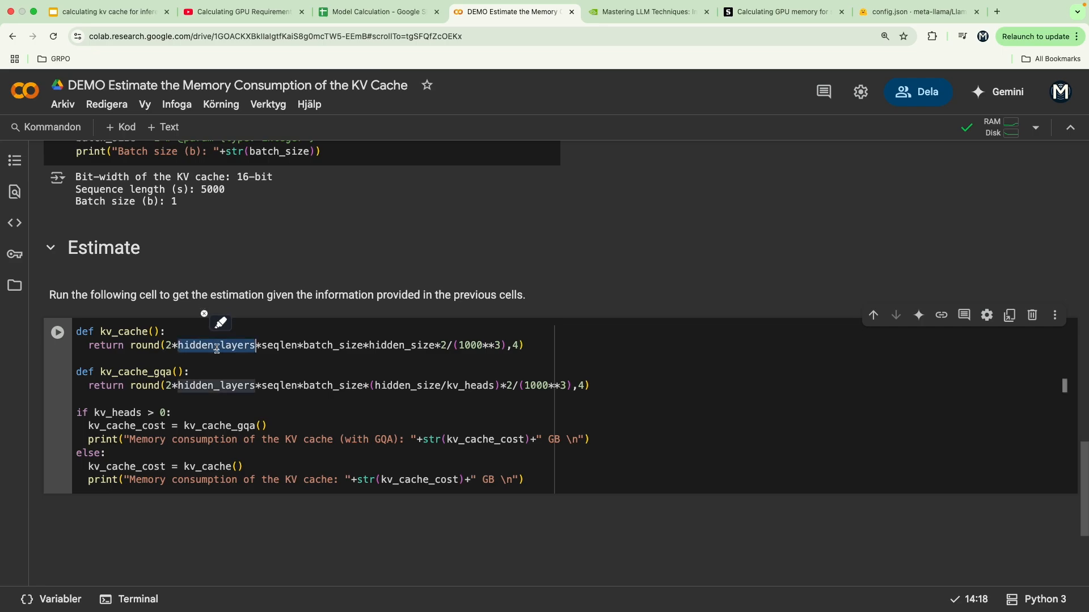
{"action": "left_click", "coordinate": [271, 344]}
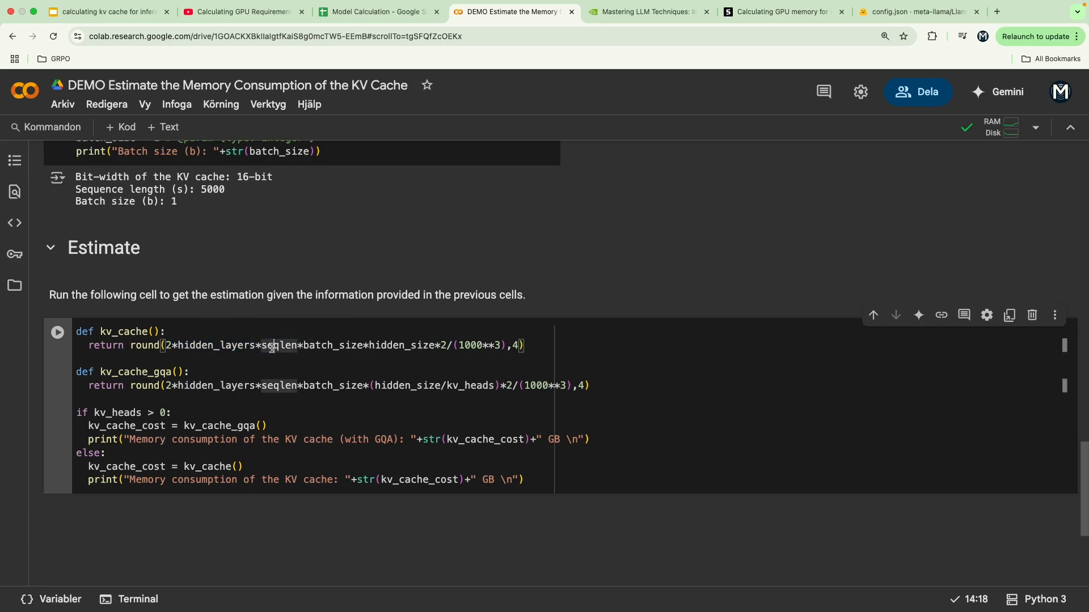
{"action": "double_click", "coordinate": [332, 345]}
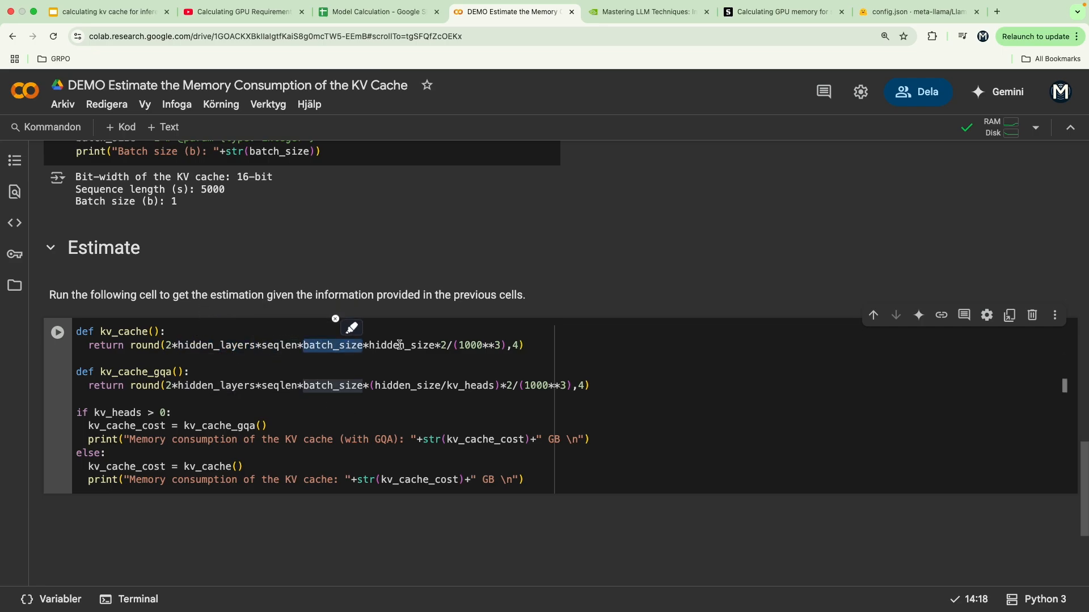
{"action": "double_click", "coordinate": [400, 344]}
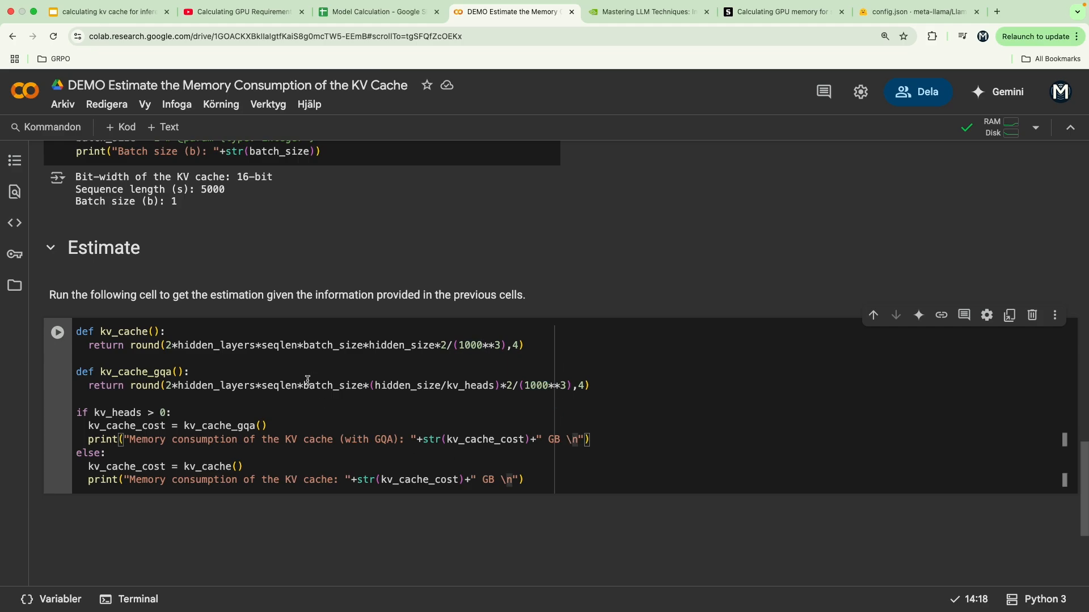
{"action": "double_click", "coordinate": [136, 372]}
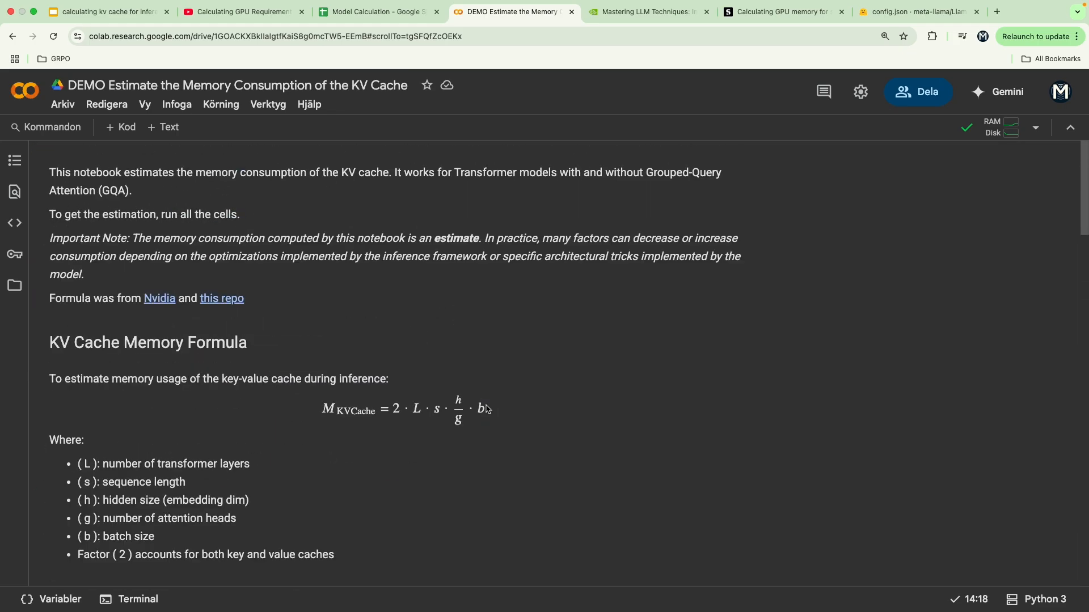
Step: Run the Estimate cell, reporting KV cache memory of 0.6144 GB with GQA
{"action": "scroll", "scroll_direction": "down", "scroll_amount": 3}
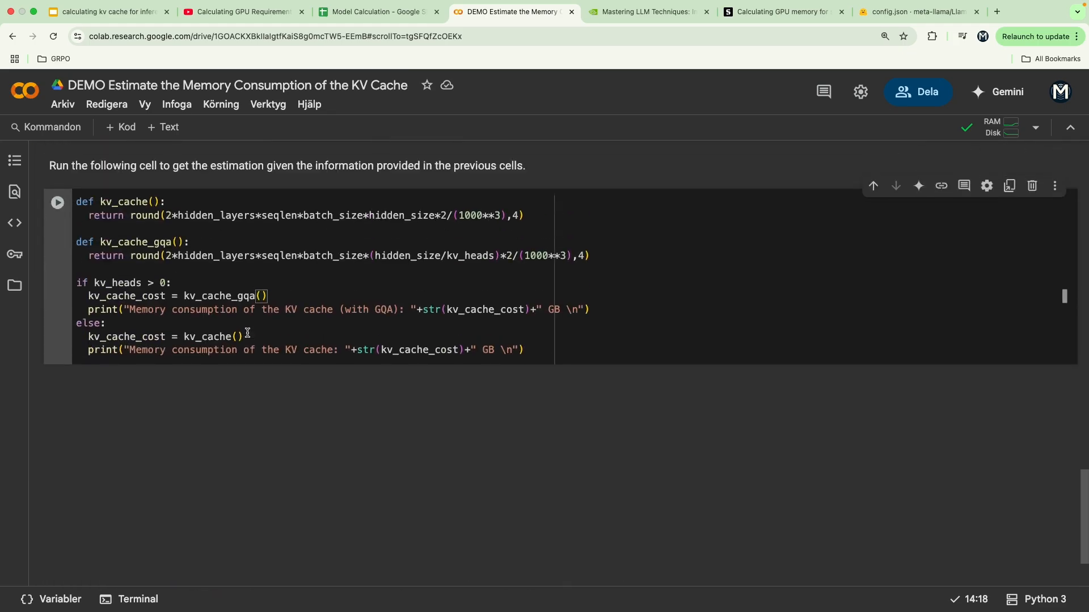
{"action": "left_click", "coordinate": [57, 202]}
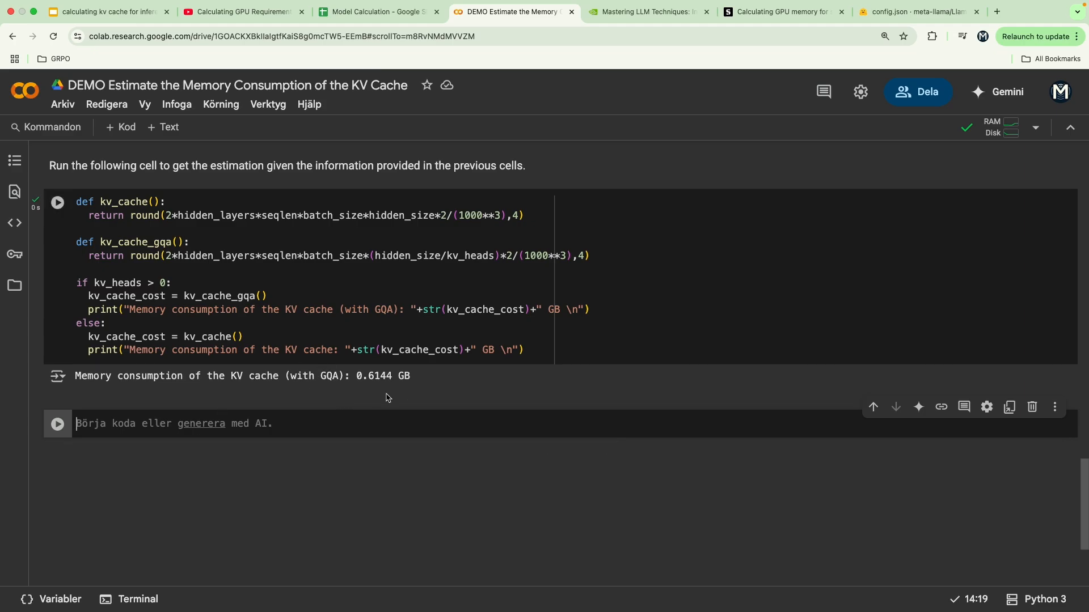
{"action": "mouse_move", "coordinate": [375, 397]}
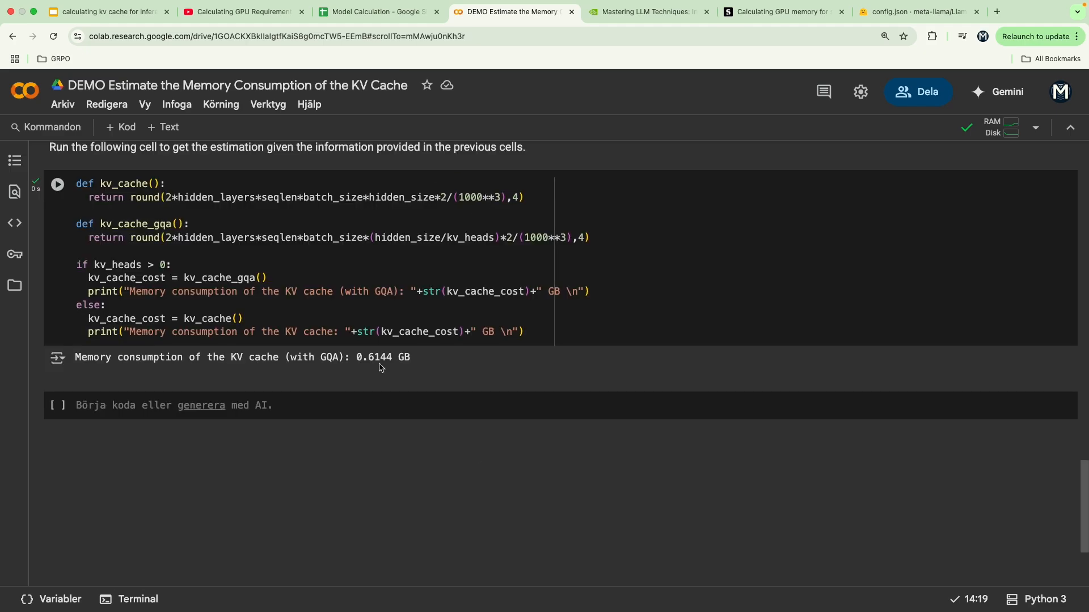
Step: Check cell E23 in the Model Calculation sheet, then move to the GPU requirements video
{"action": "left_click", "coordinate": [379, 12]}
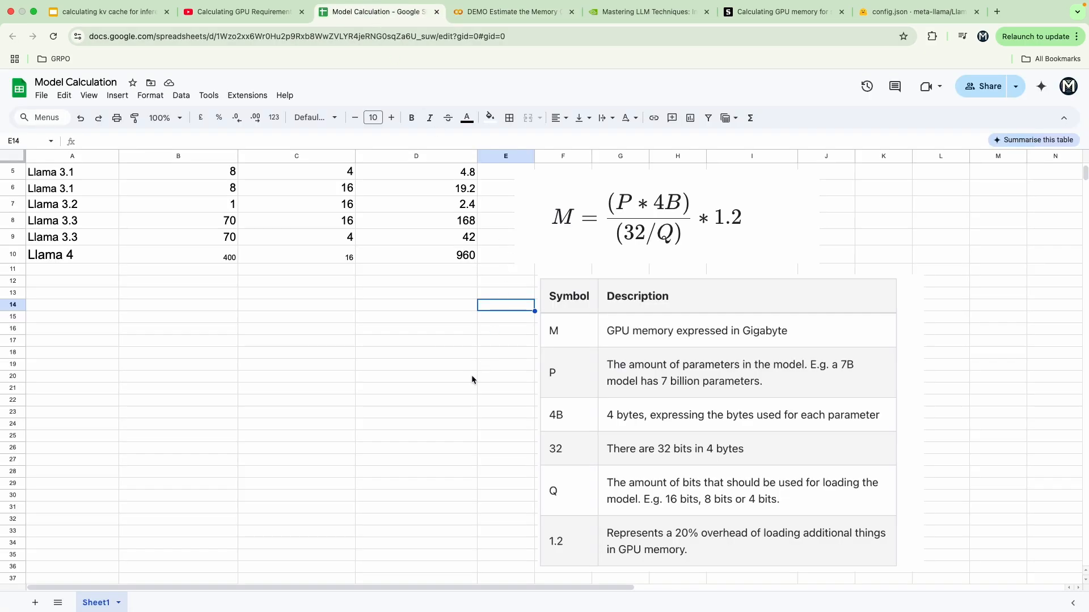
{"action": "left_click", "coordinate": [505, 412]}
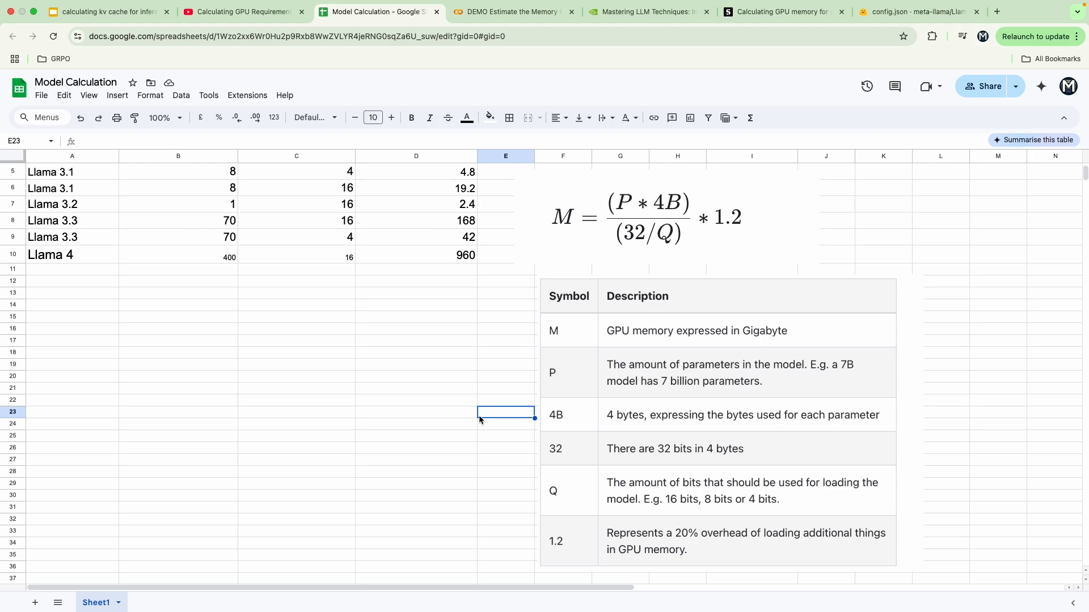
{"action": "left_click", "coordinate": [513, 11]}
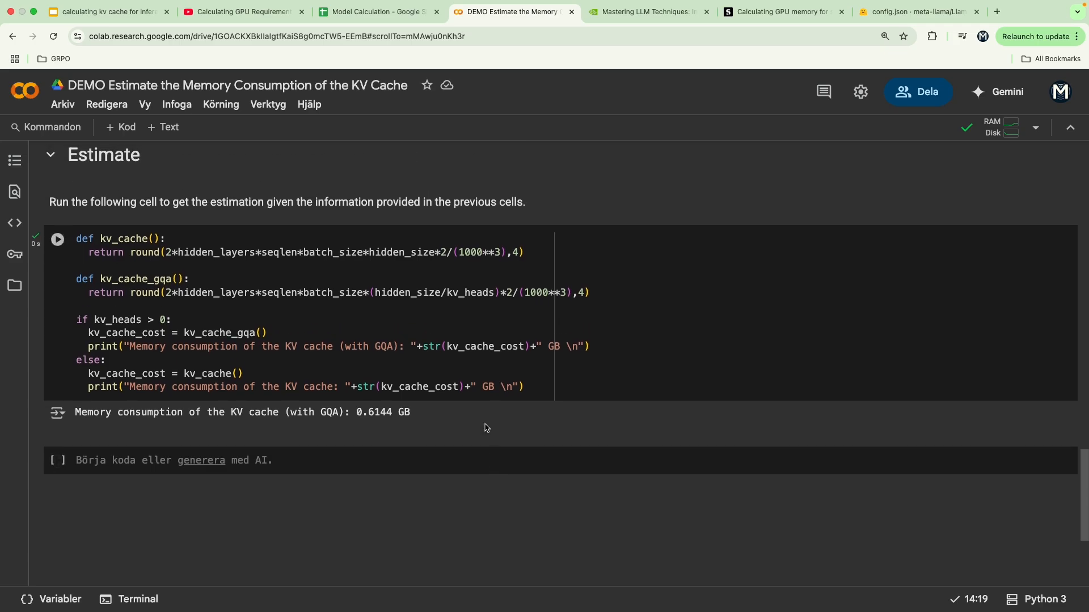
{"action": "mouse_move", "coordinate": [450, 416]}
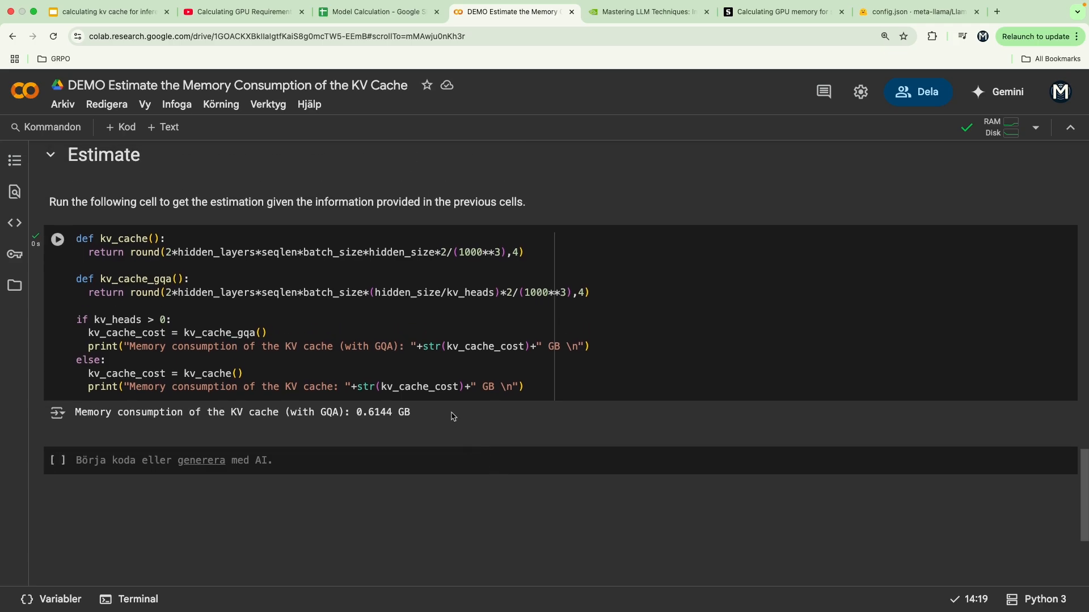
{"action": "left_click", "coordinate": [241, 11]}
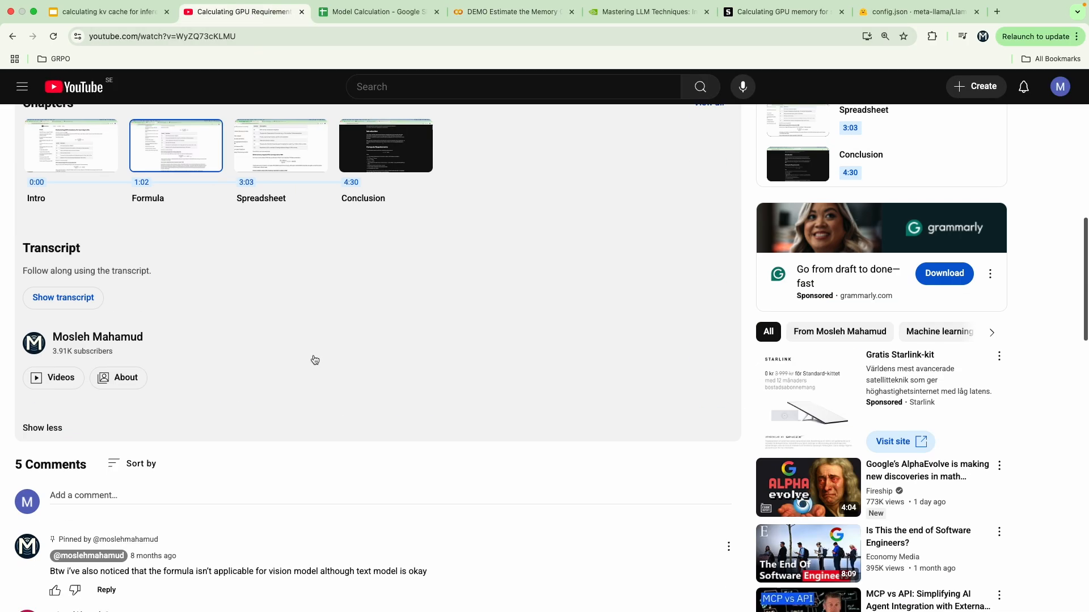
Step: Scroll to the comment thread noting the formula ignores batch size and KV cache memory
{"action": "scroll", "scroll_direction": "down", "scroll_amount": 3}
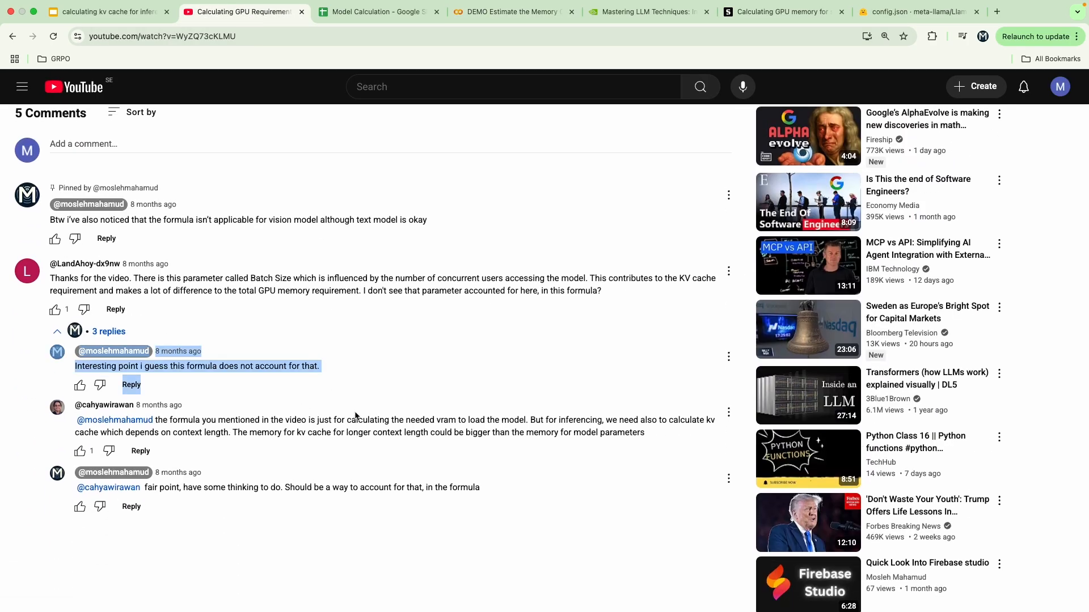
{"action": "left_click", "coordinate": [496, 495]}
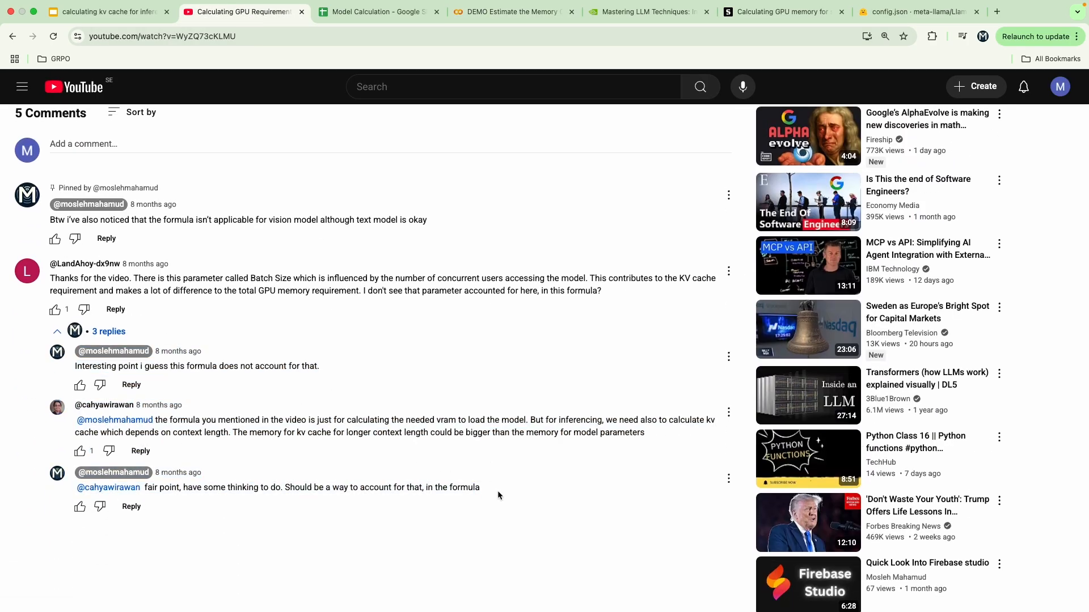